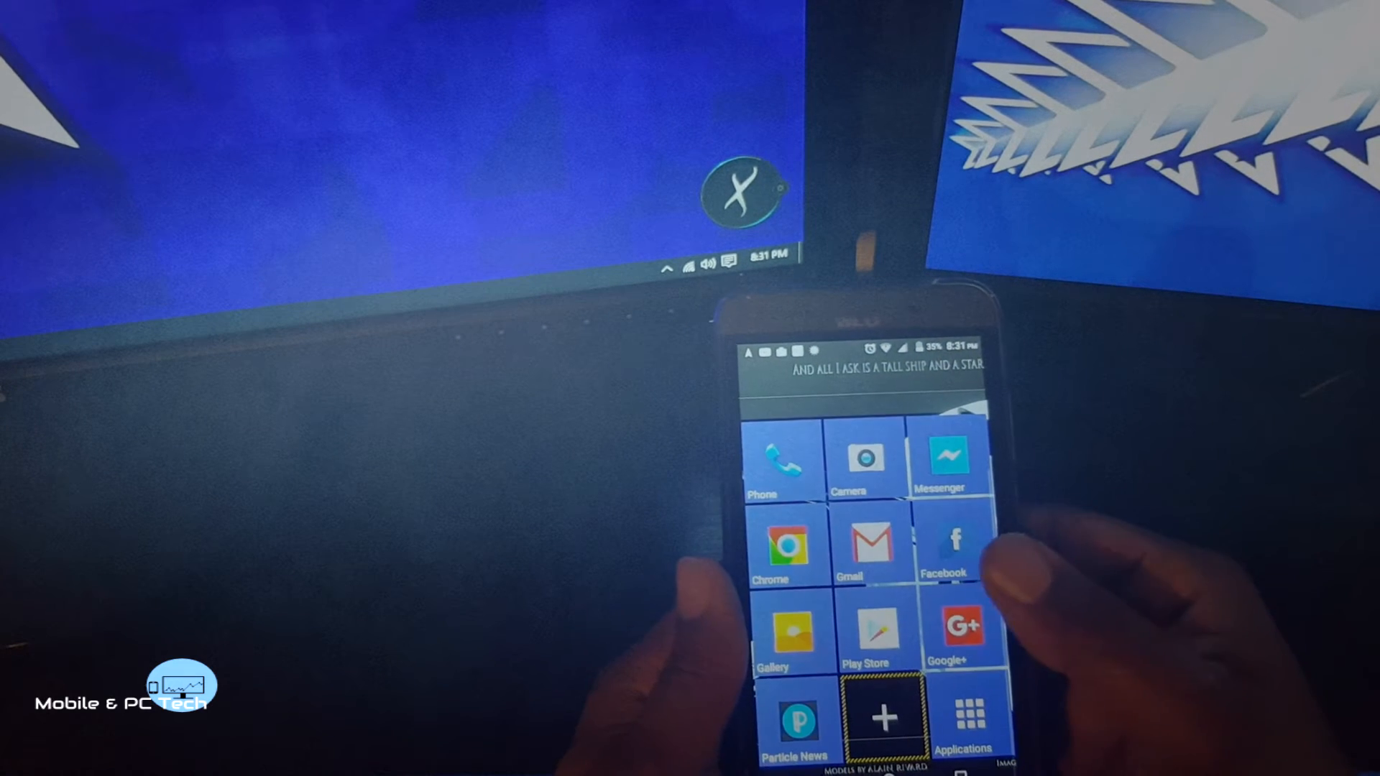
# Step: Scroll the home screen to reach the Phone tile's options list
pyautogui.scroll(-3)
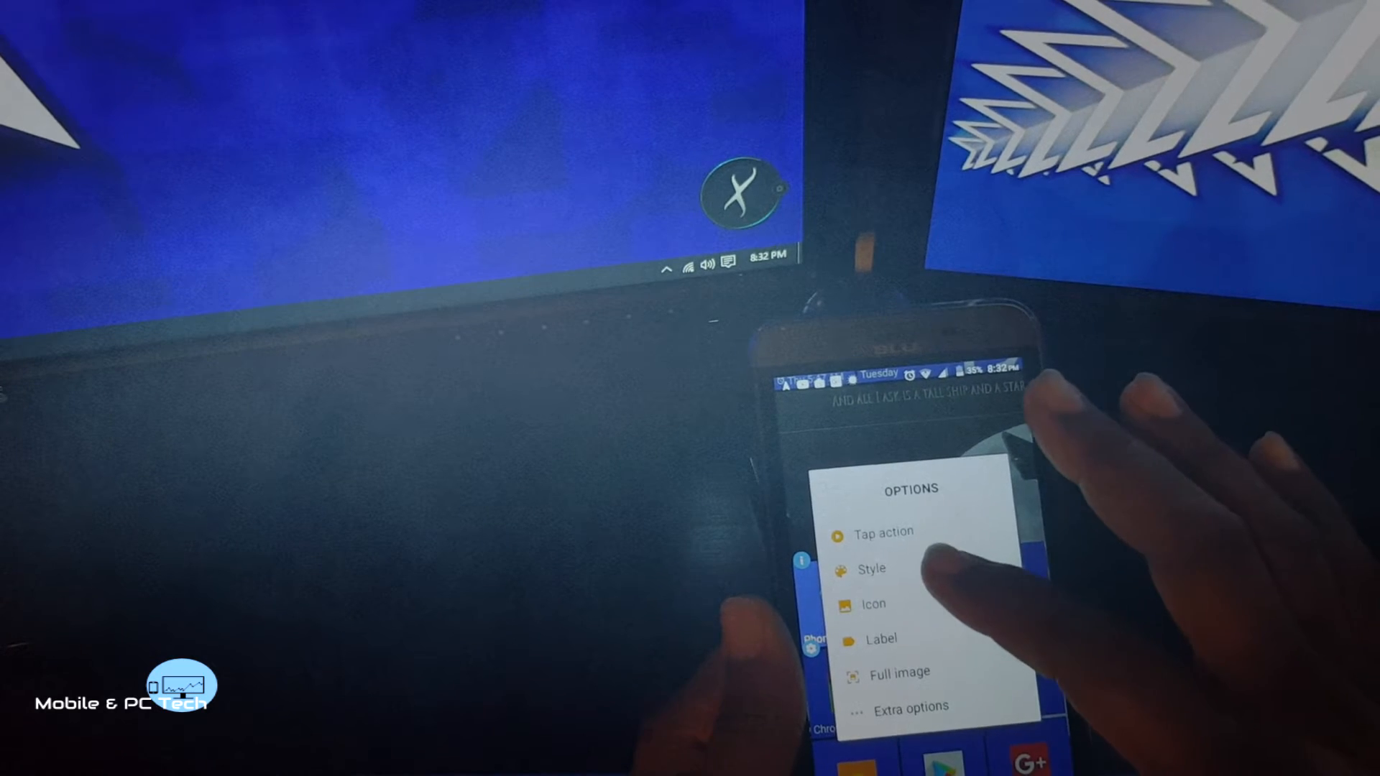
pyautogui.click(872, 568)
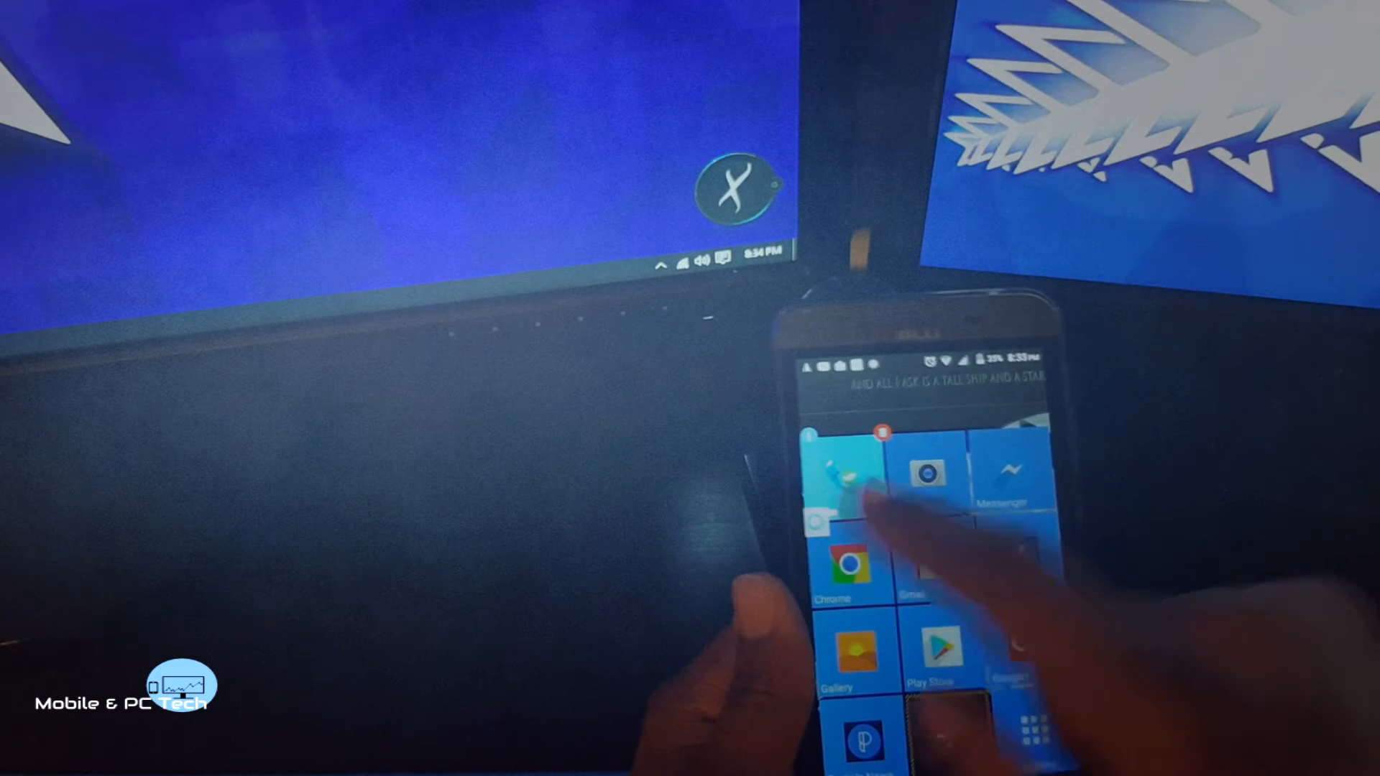
# Step: Choose Full image from the Phone tile's options and browse the image picker
pyautogui.click(850, 475)
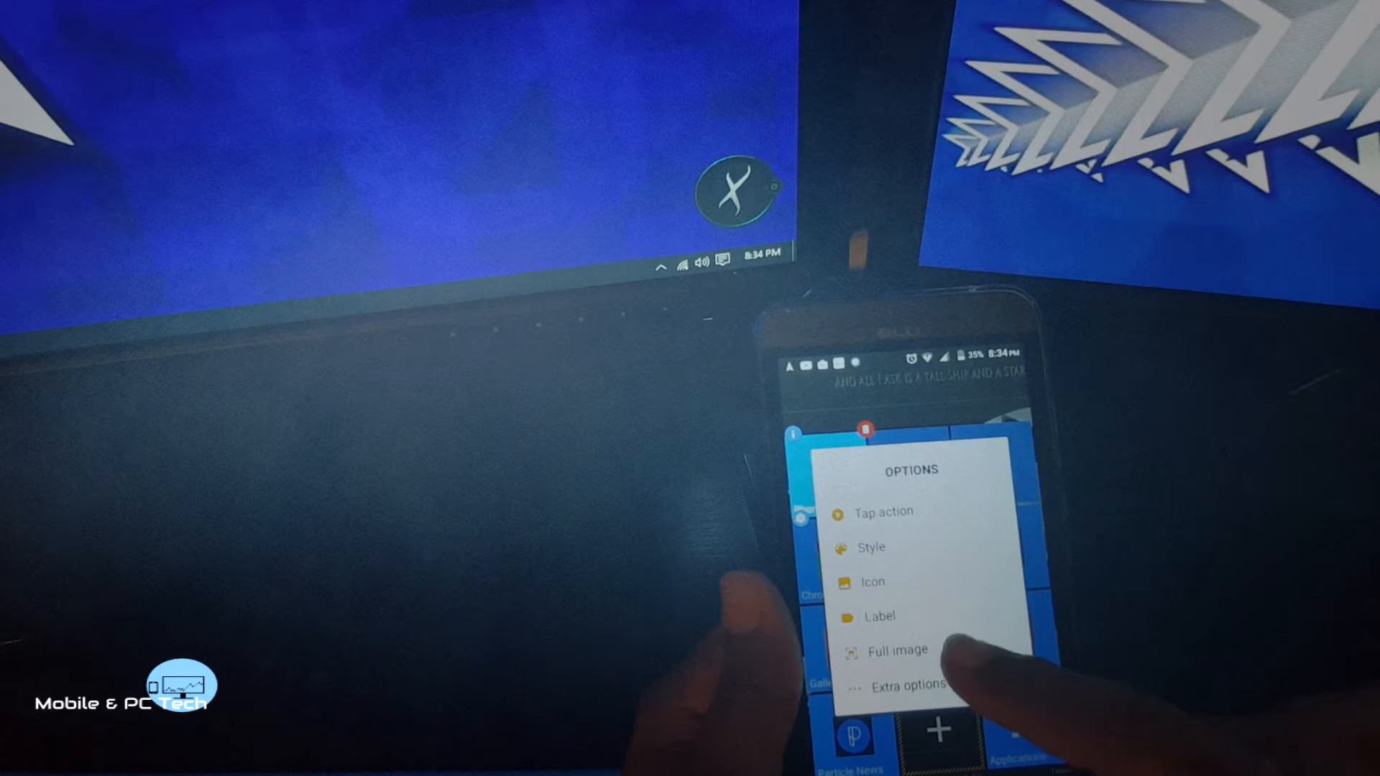
pyautogui.click(897, 650)
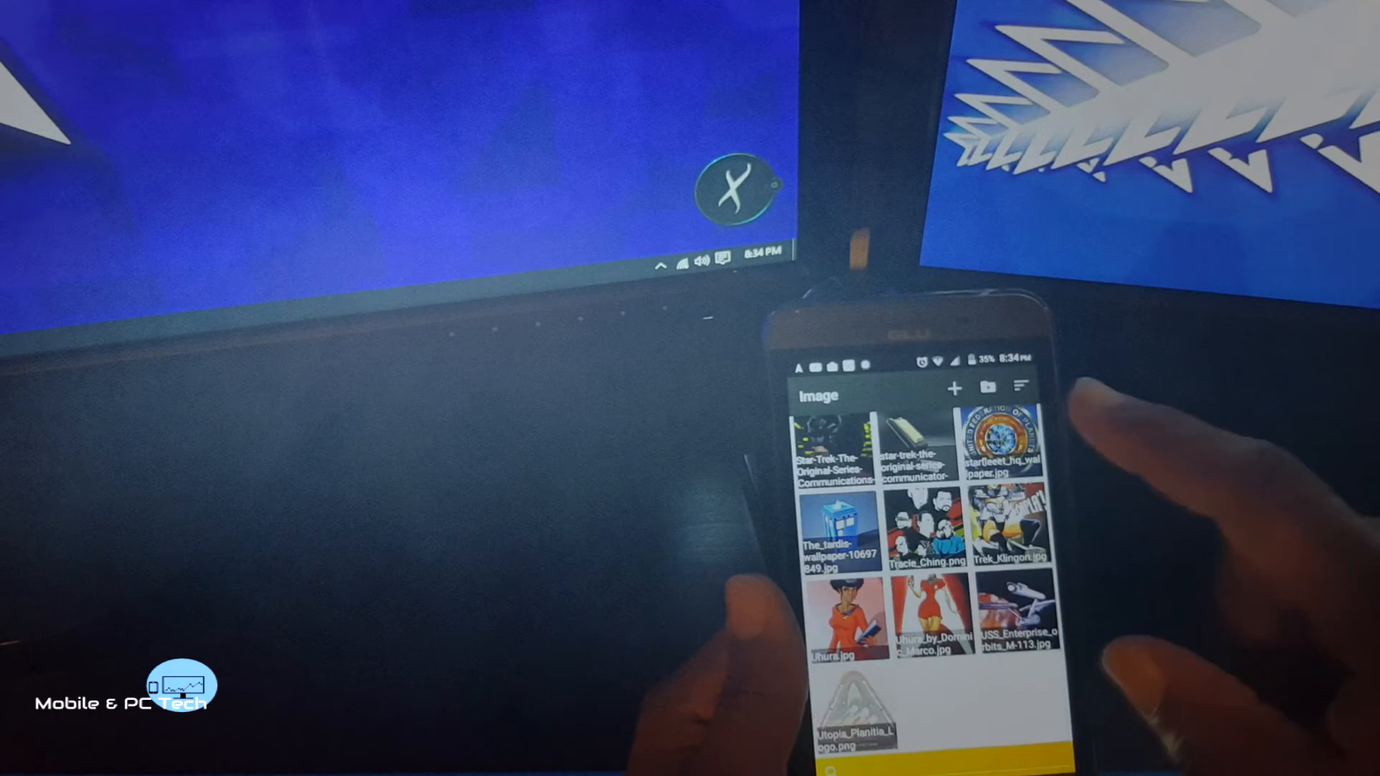
pyautogui.scroll(-3)
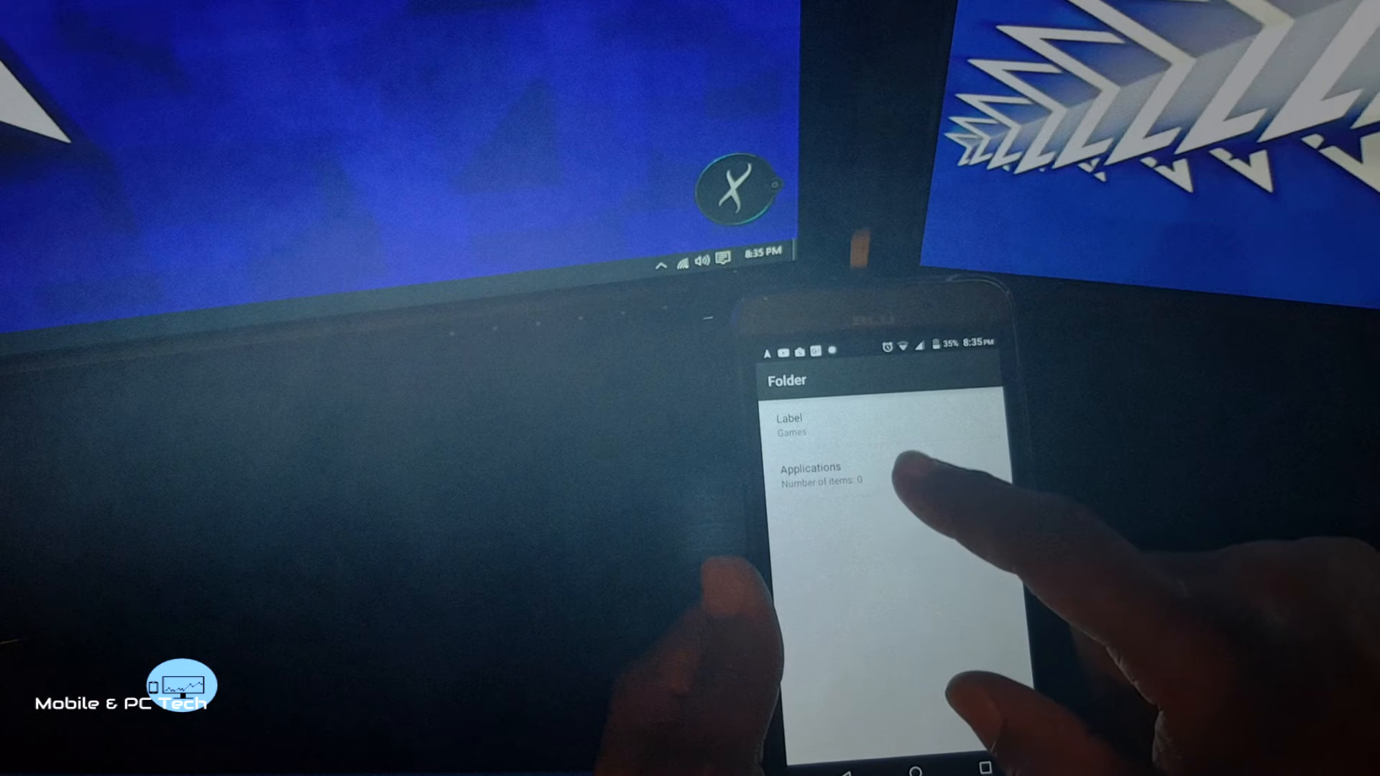
# Step: Check Dominoes, Four In A Line and other games in Applications, then confirm
pyautogui.click(807, 475)
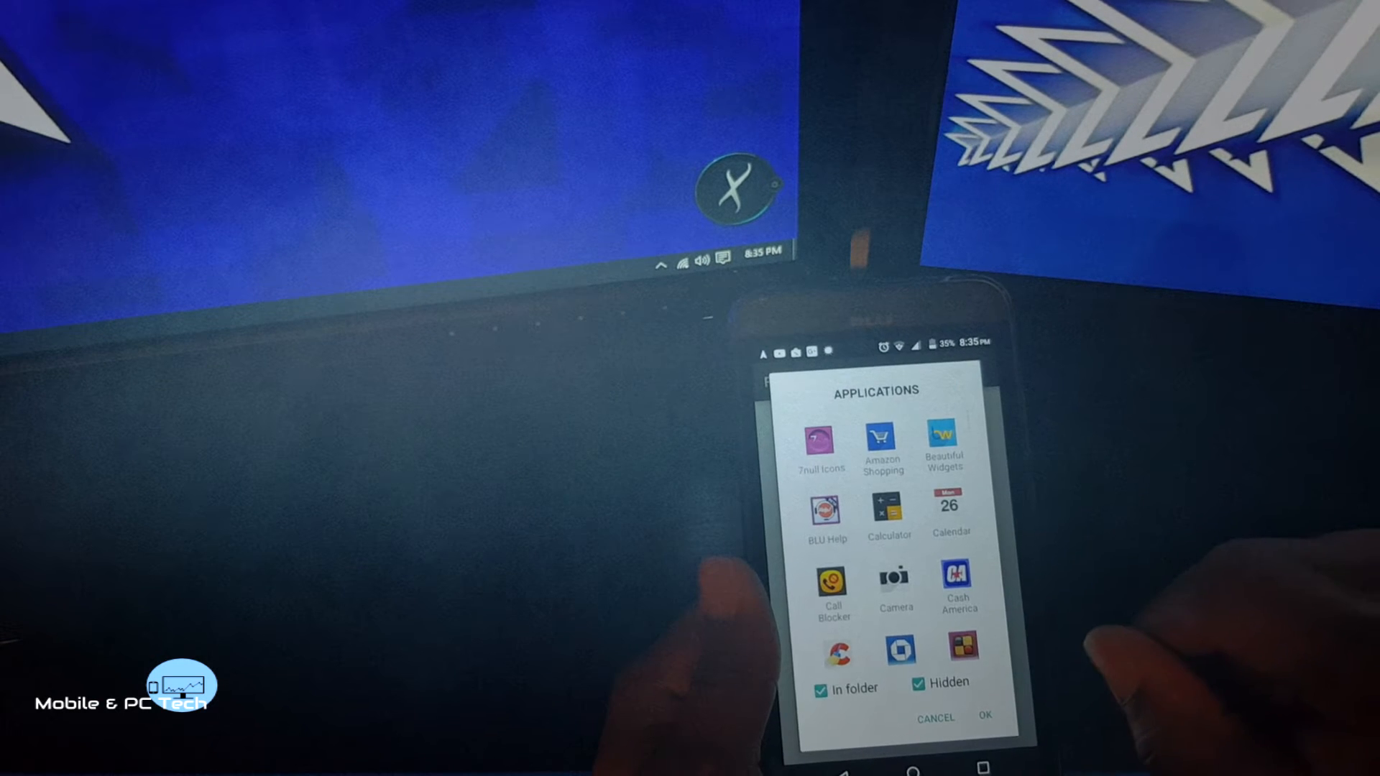
pyautogui.scroll(-3)
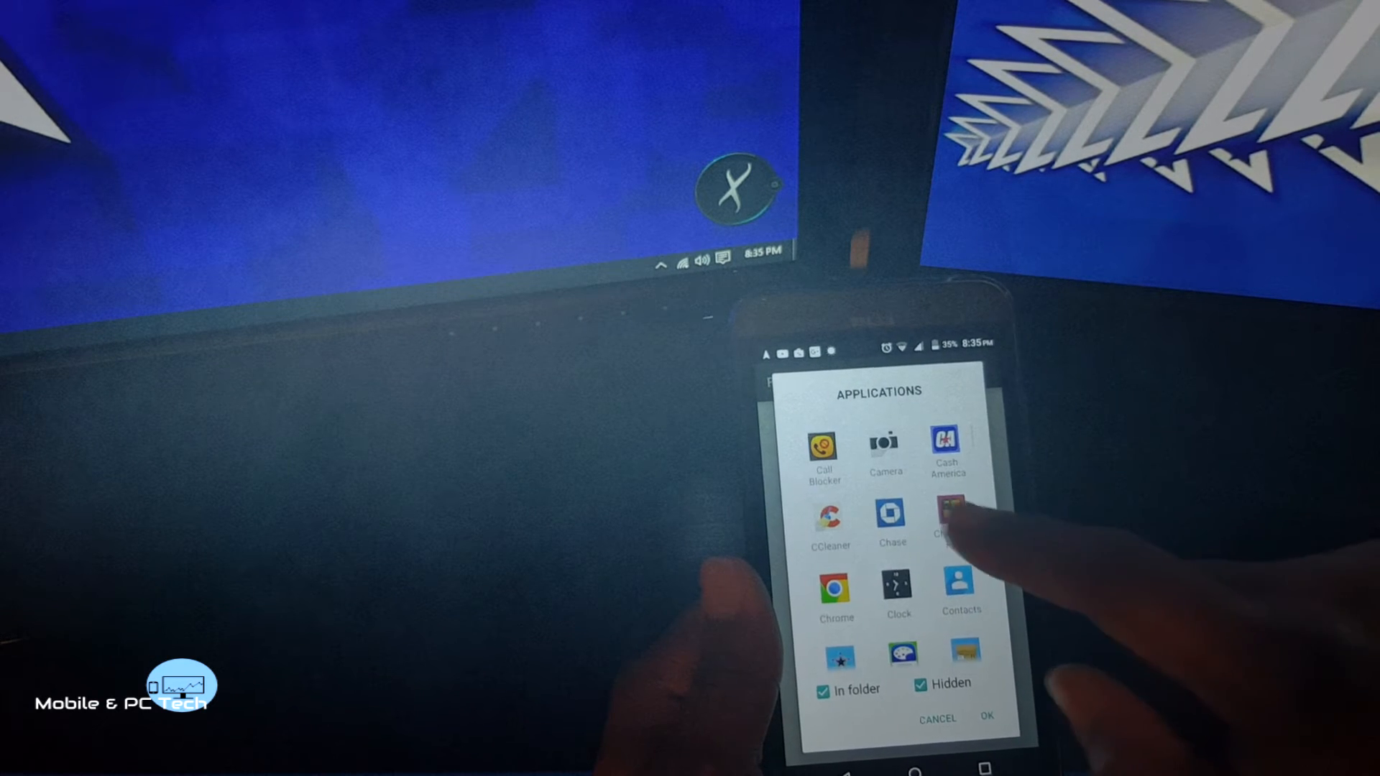
pyautogui.scroll(-3)
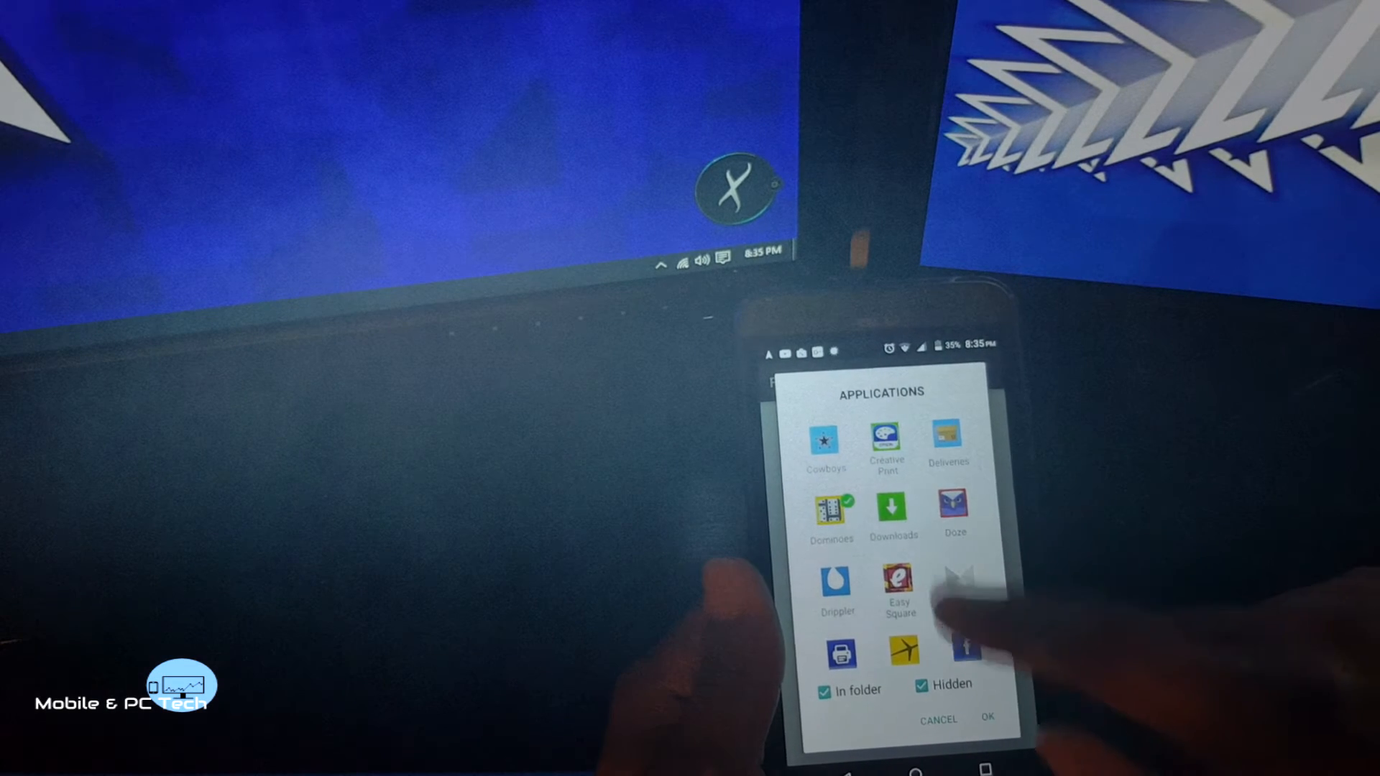
pyautogui.scroll(-3)
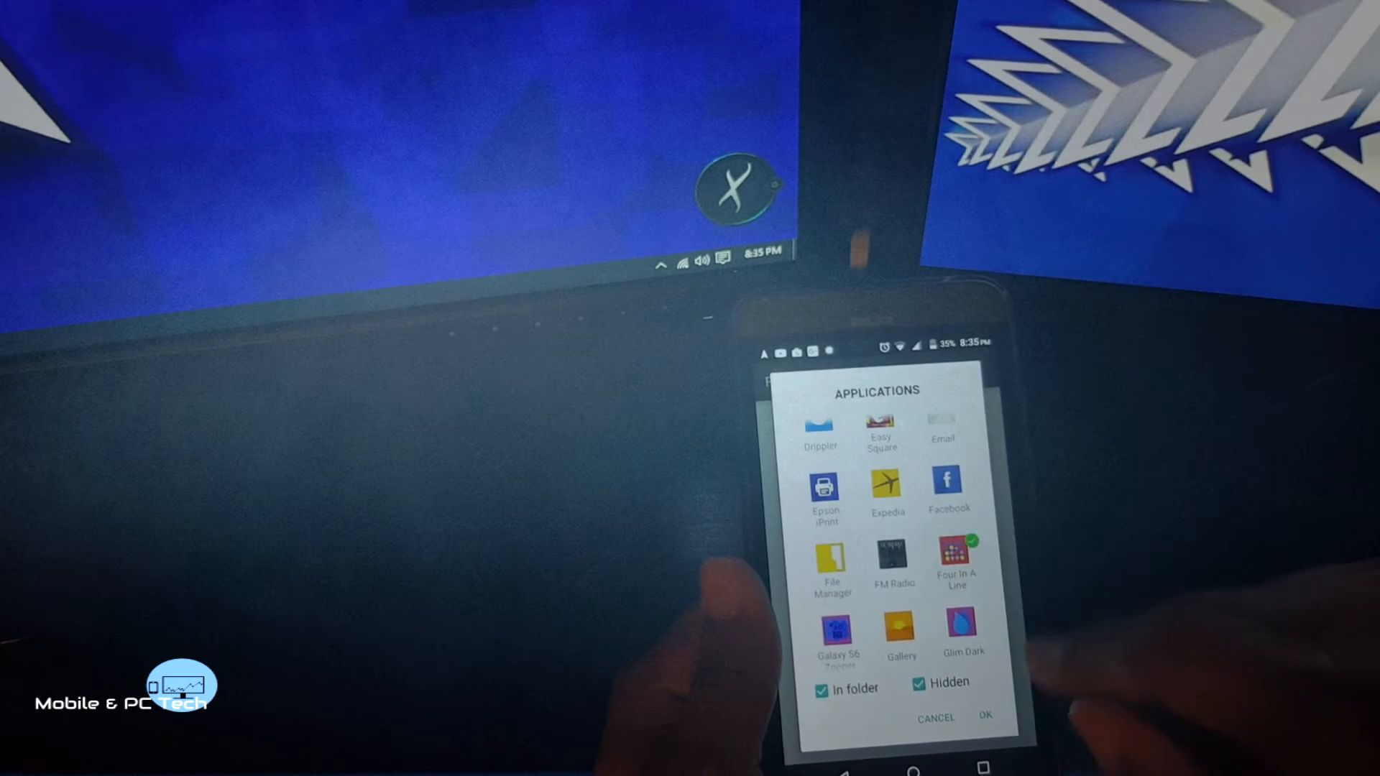
pyautogui.scroll(-3)
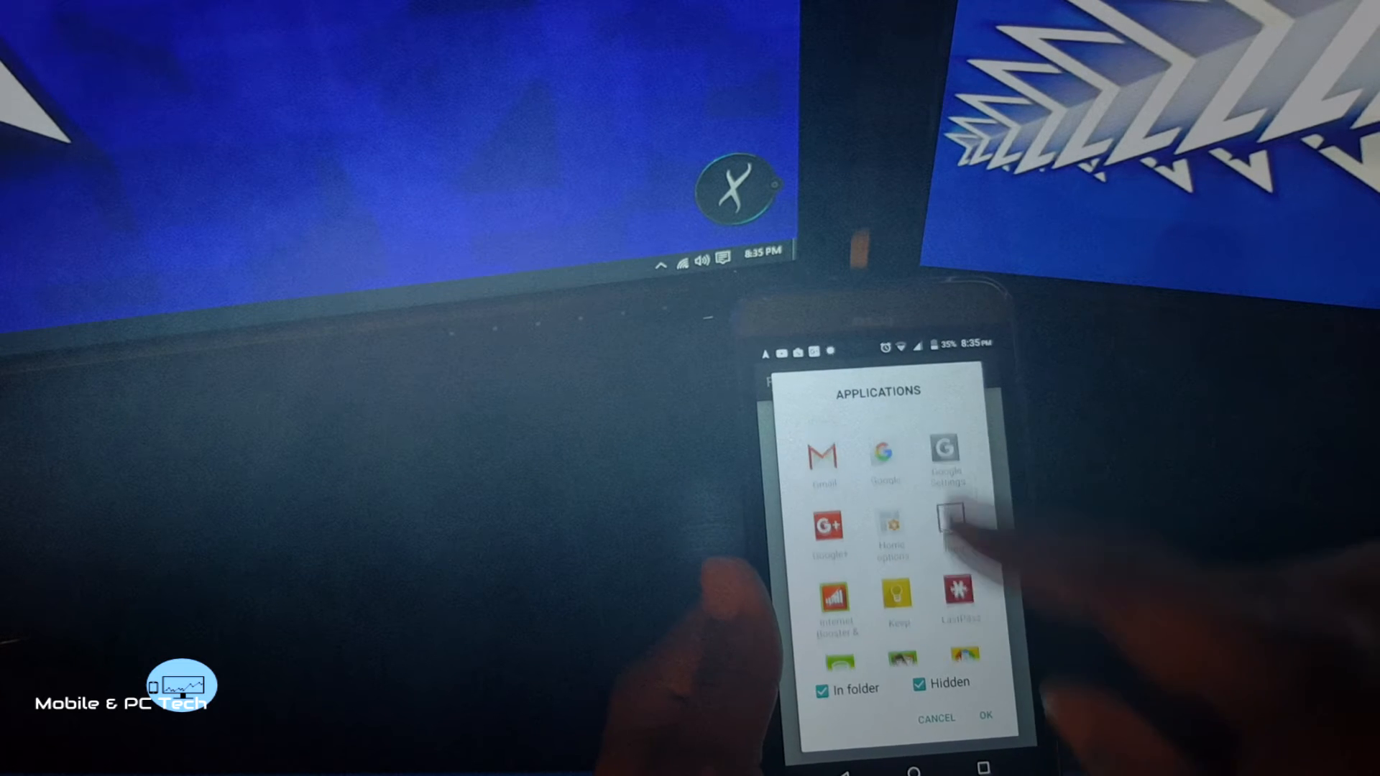
pyautogui.scroll(-3)
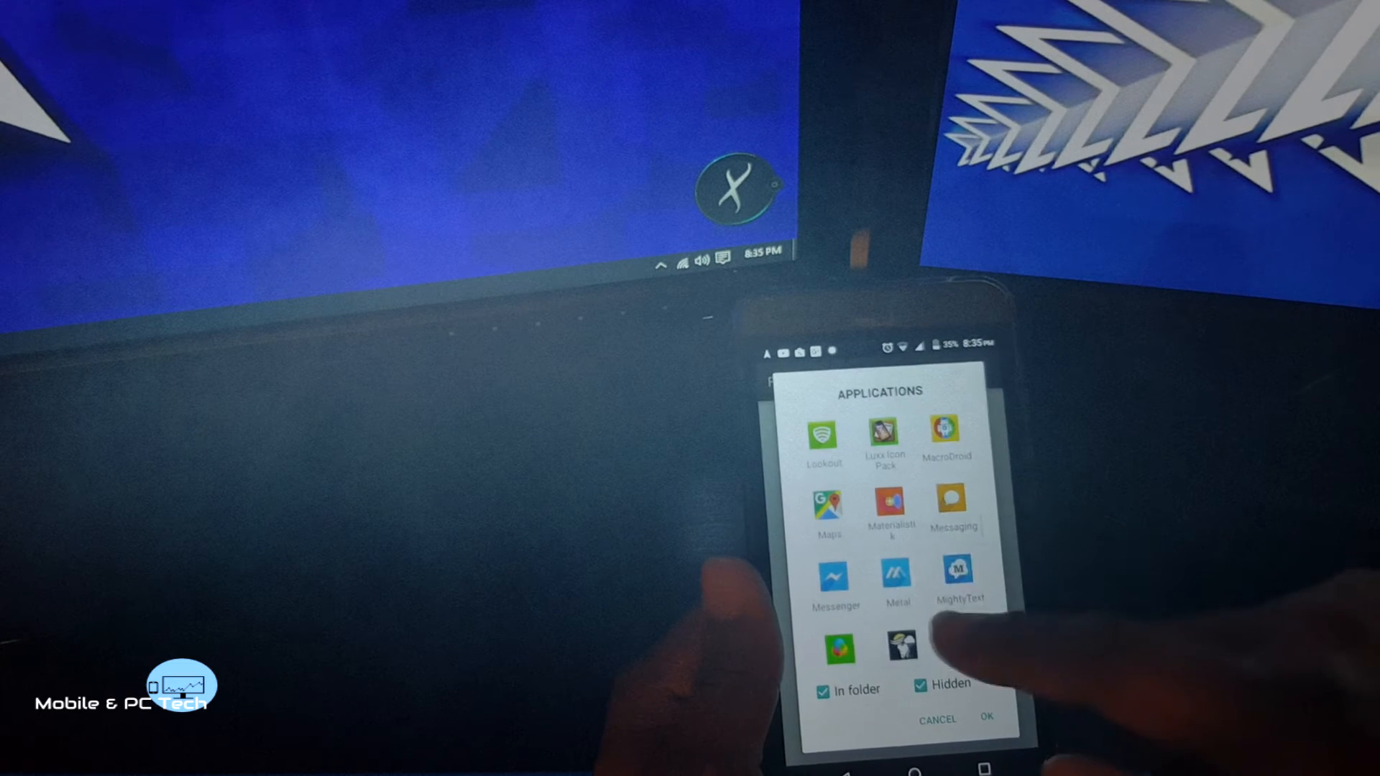
pyautogui.scroll(-3)
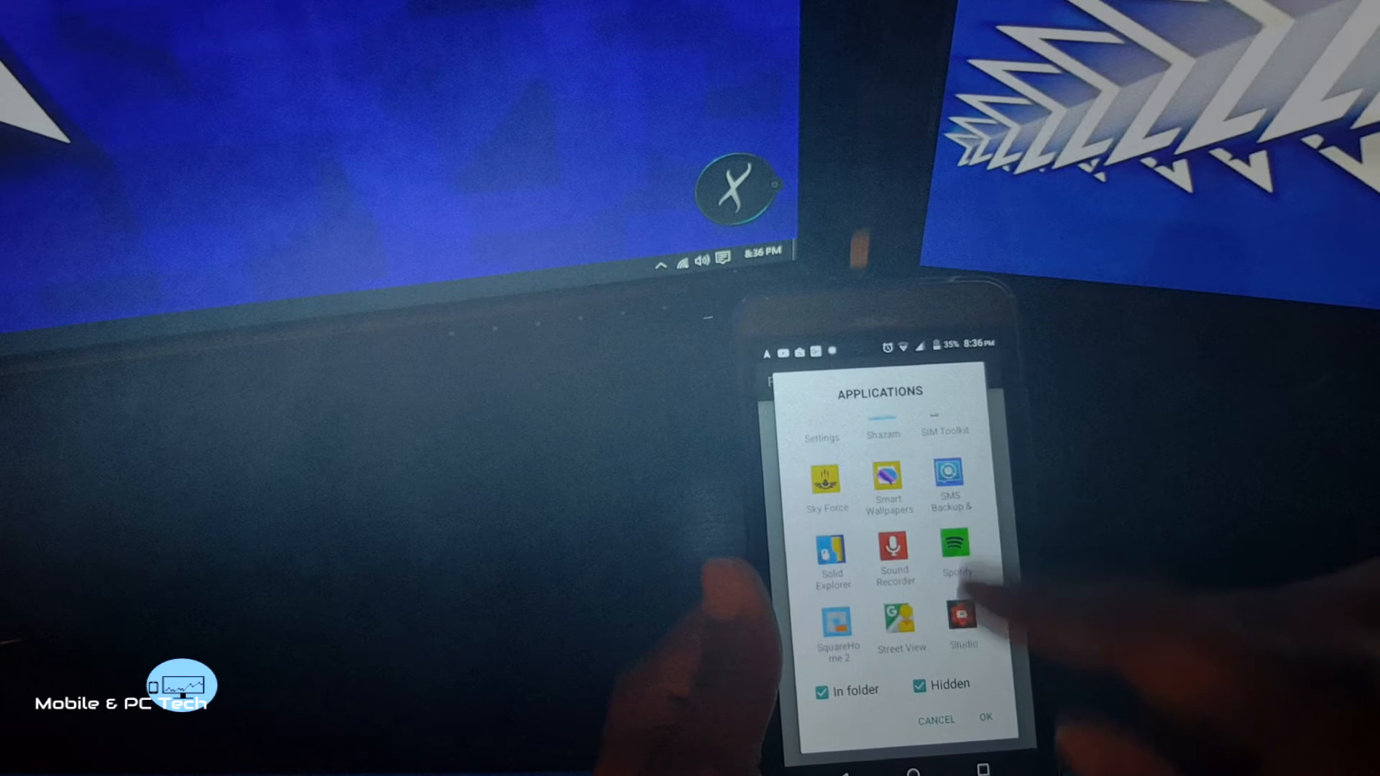
pyautogui.scroll(-3)
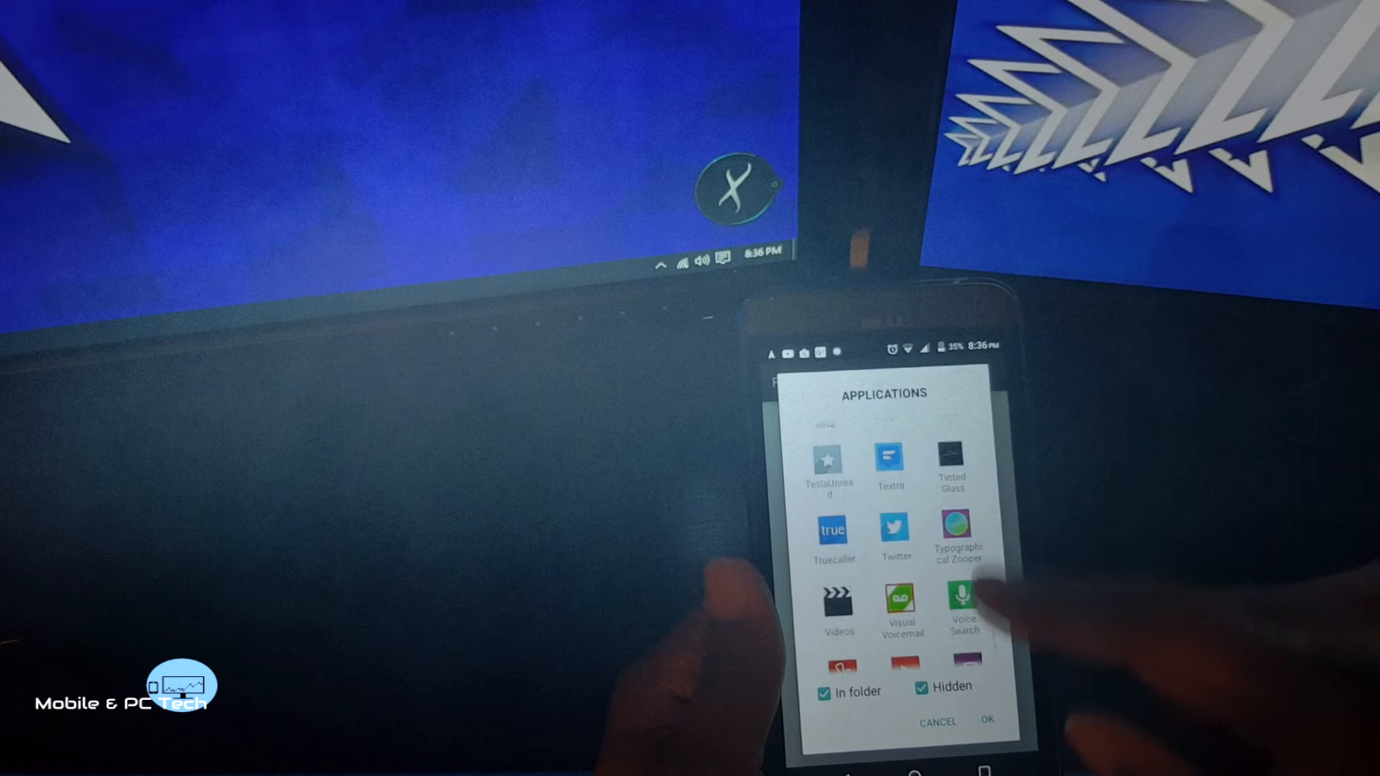
pyautogui.scroll(-3)
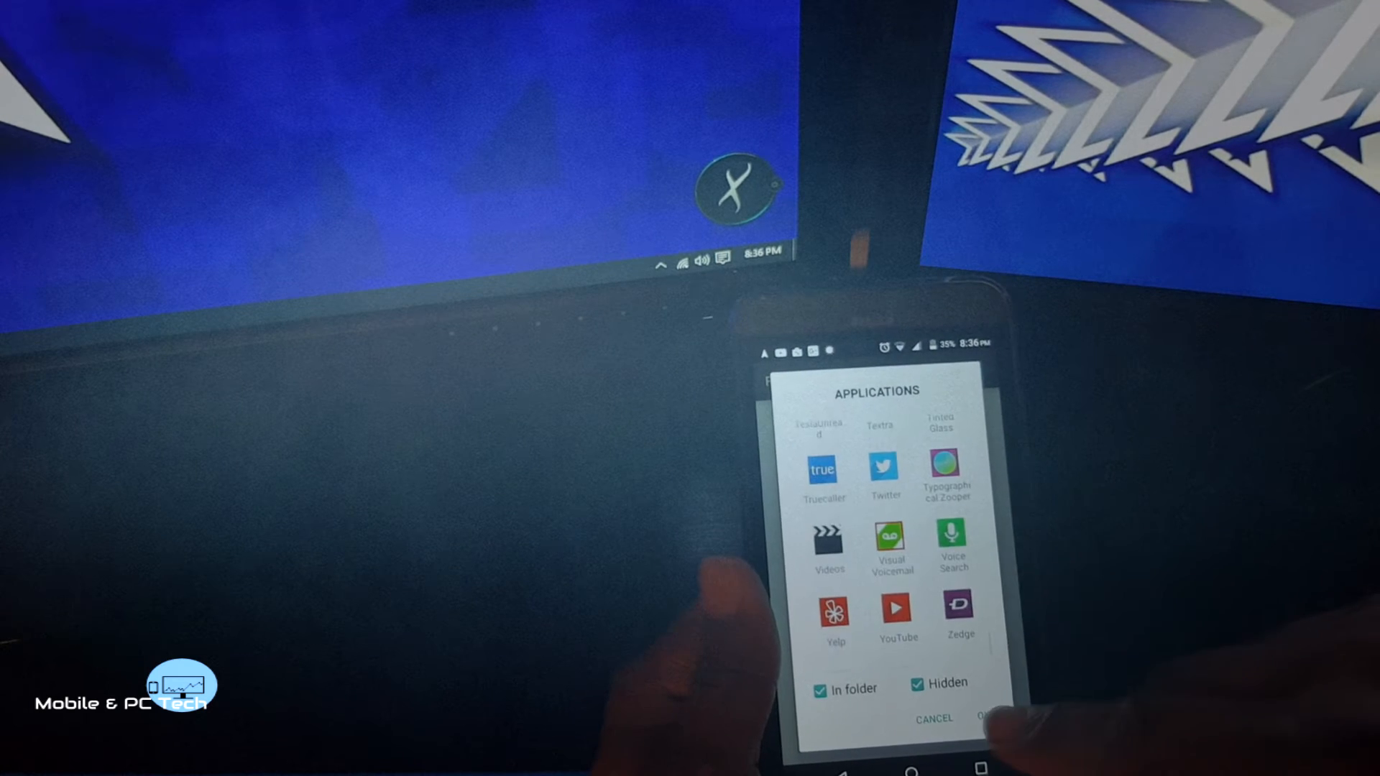
pyautogui.click(985, 718)
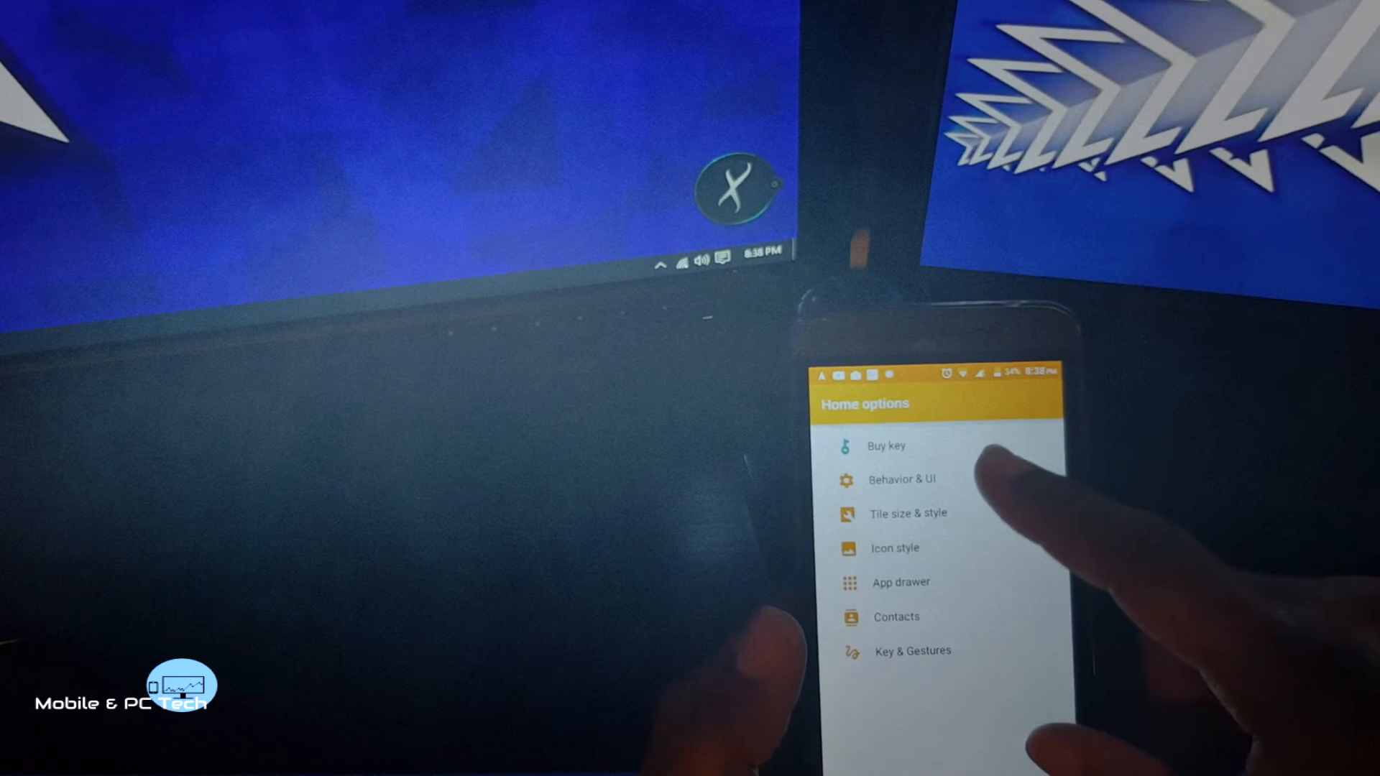
# Step: Select Behavior & UI from the Home options list
pyautogui.click(901, 478)
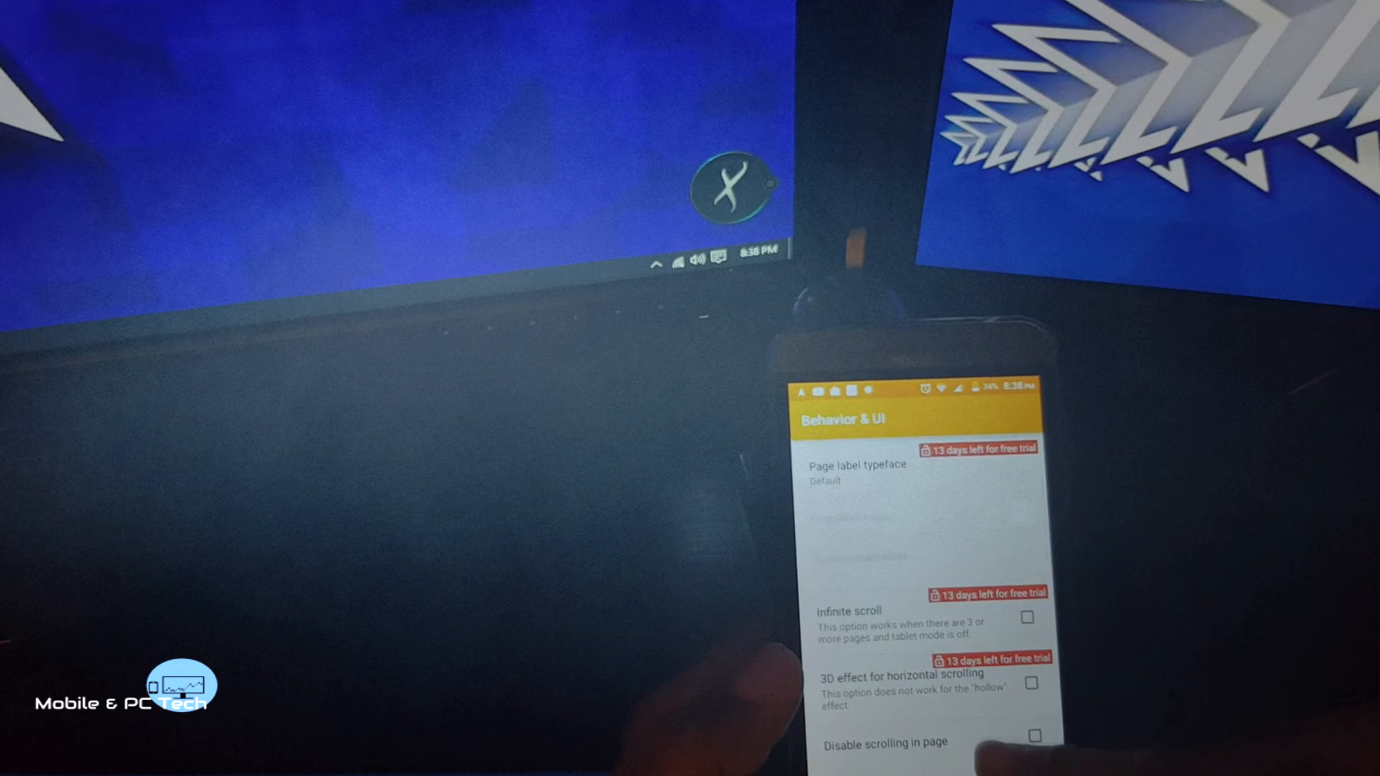
pyautogui.scroll(-3)
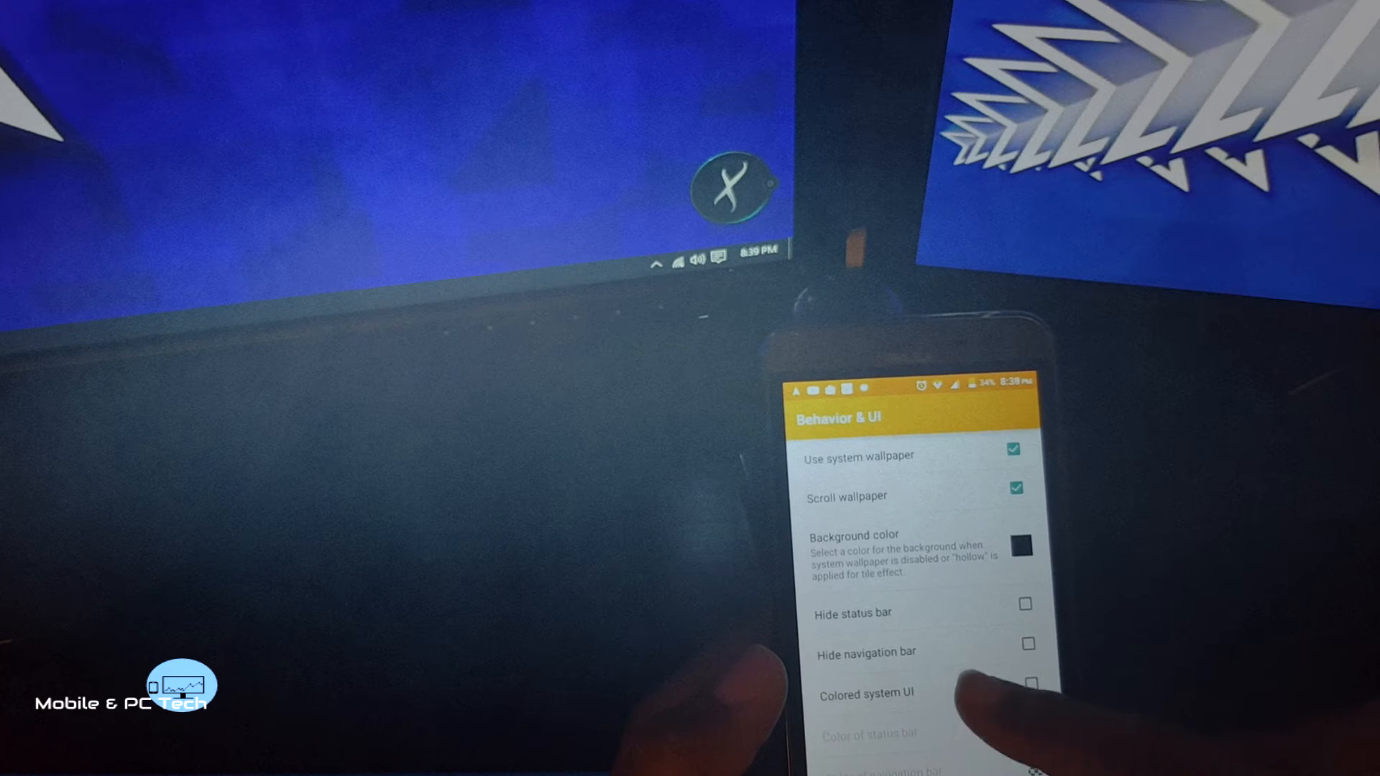
pyautogui.scroll(-3)
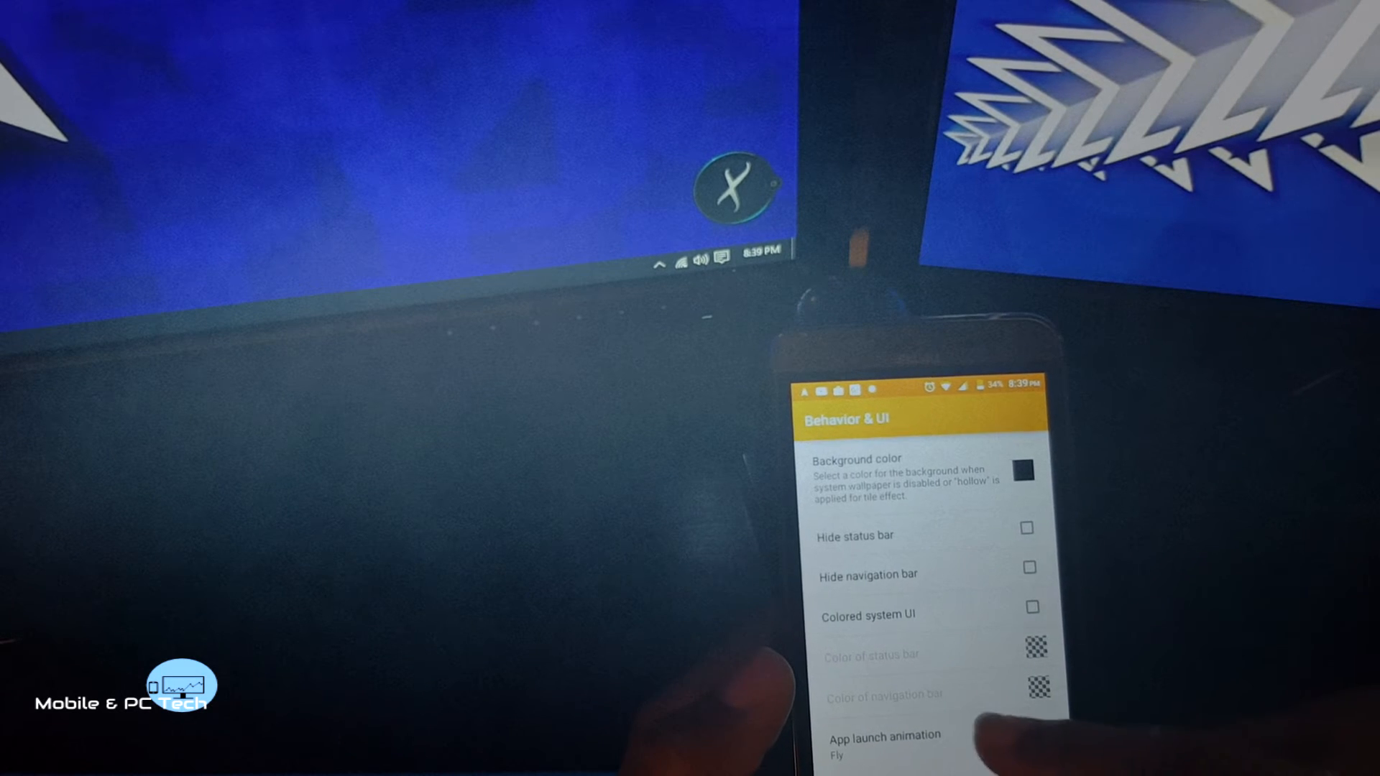
pyautogui.scroll(-3)
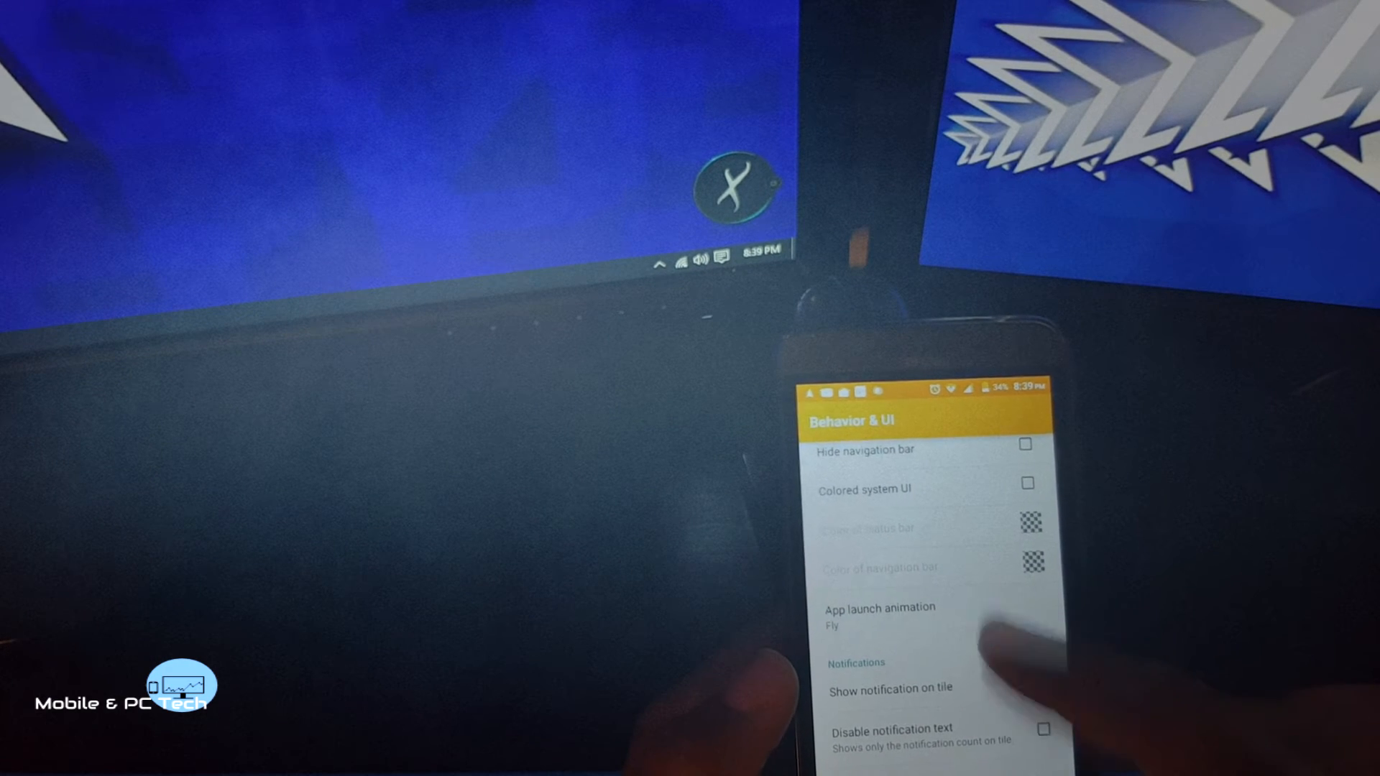
pyautogui.click(877, 615)
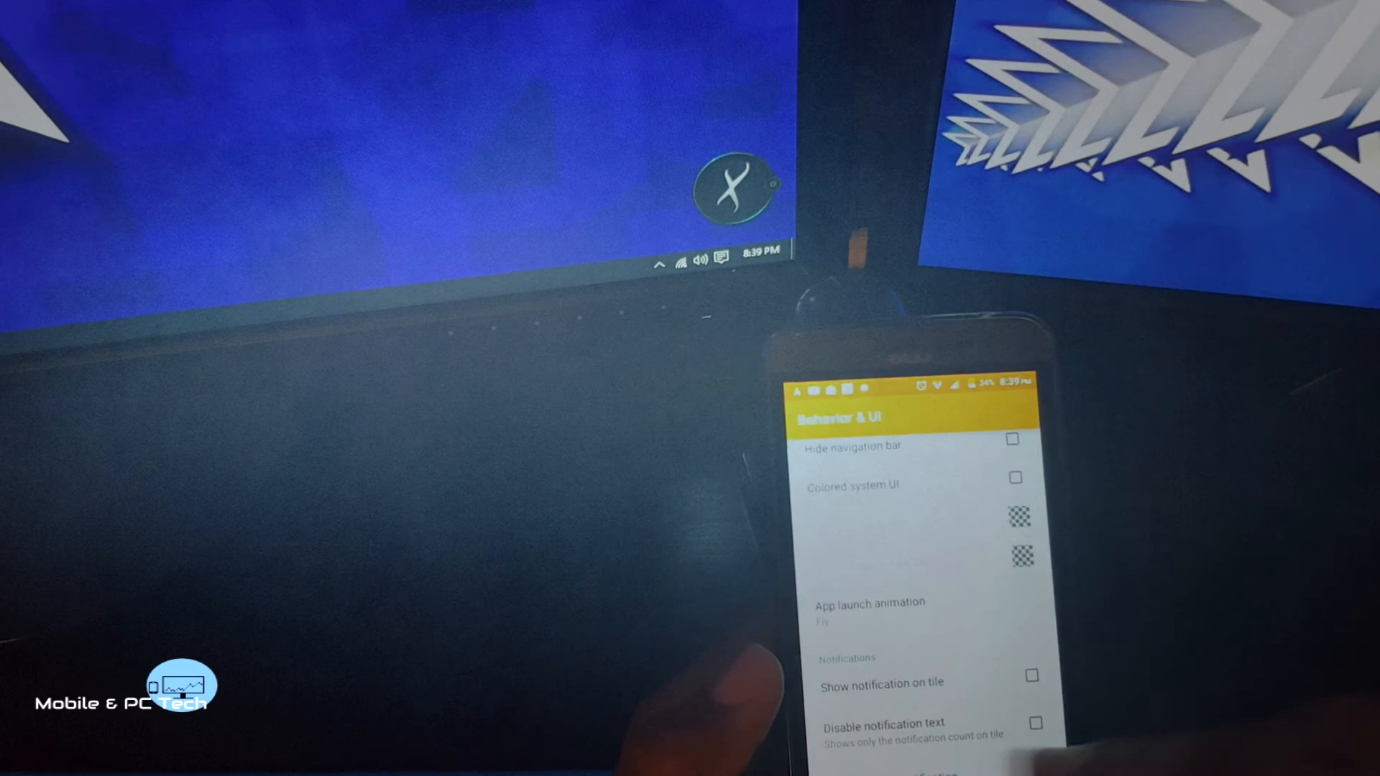
pyautogui.scroll(-3)
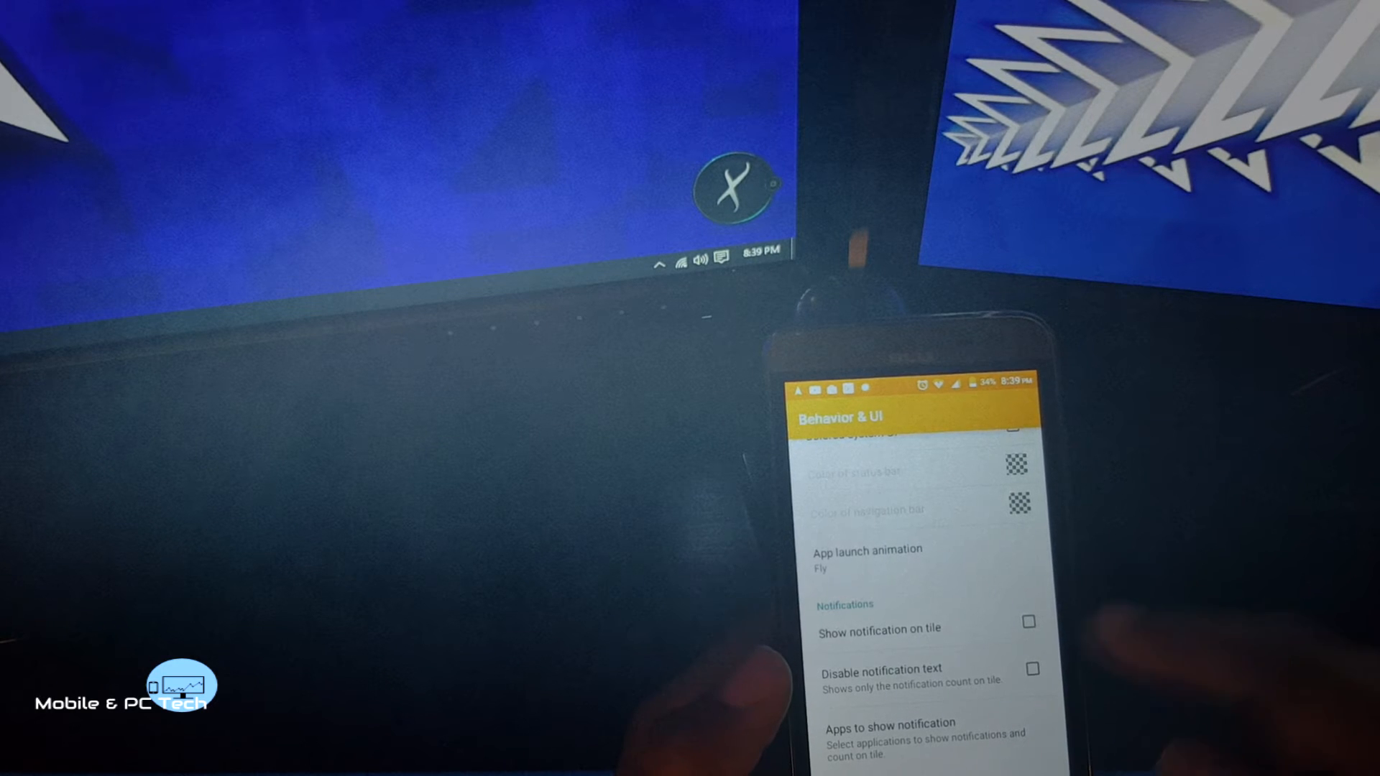
# Step: Turn on notifications on tiles, choose notifying apps, and scroll the page
pyautogui.click(1027, 620)
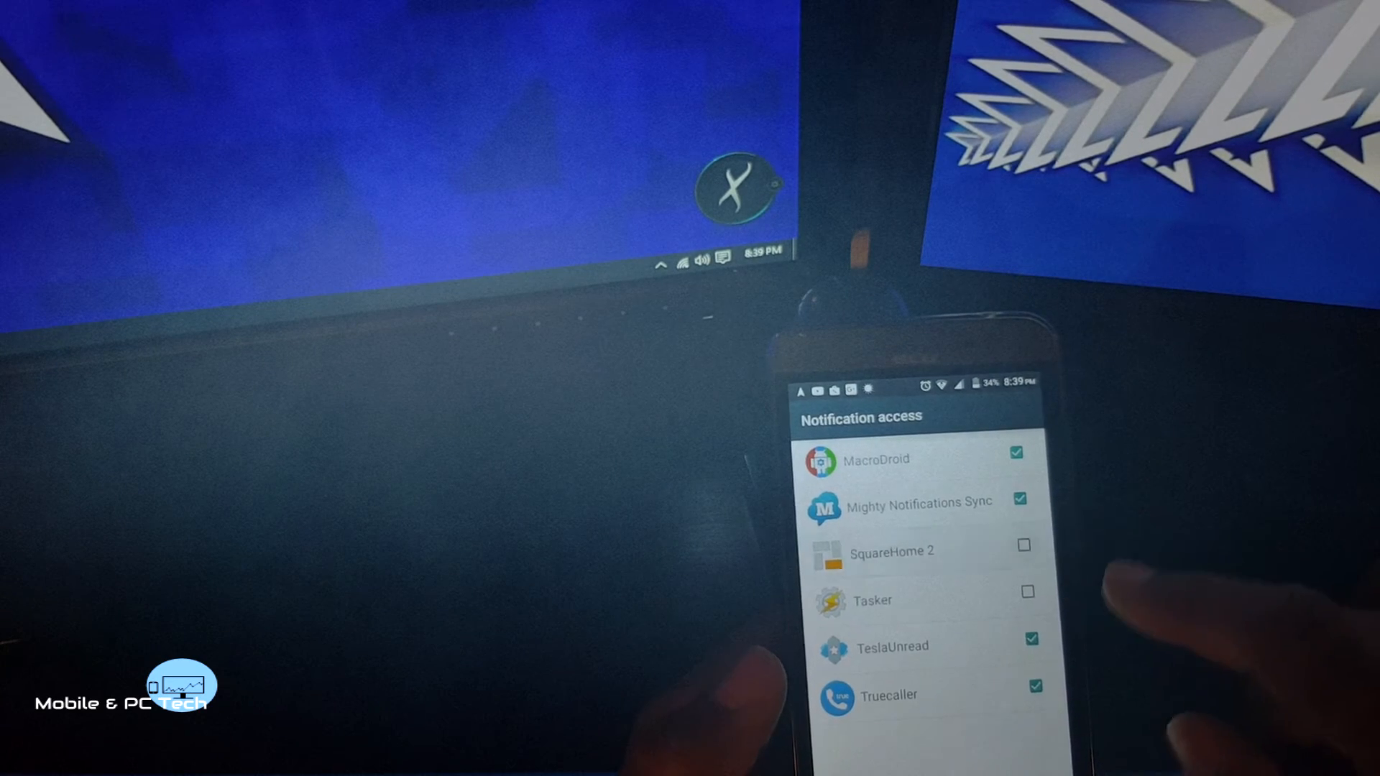
pyautogui.click(1024, 545)
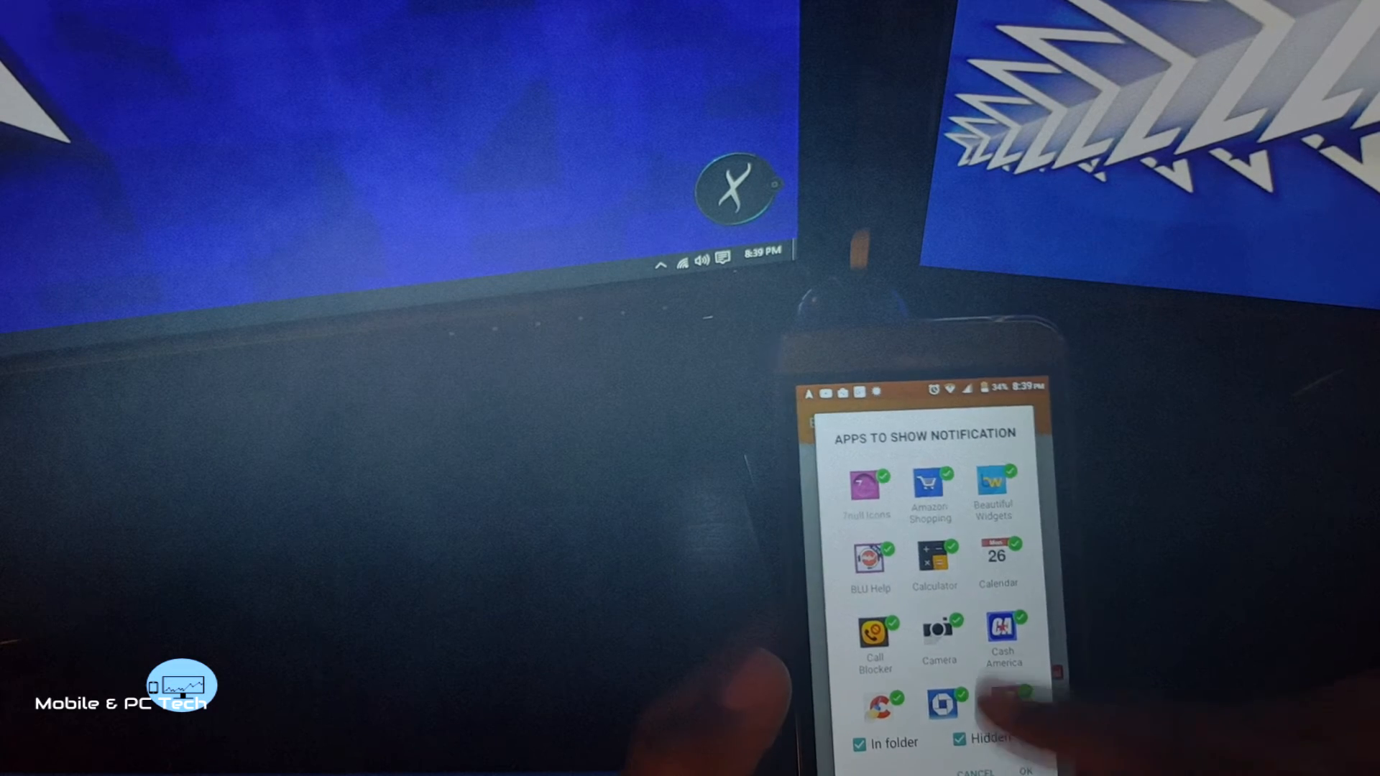
pyautogui.scroll(-3)
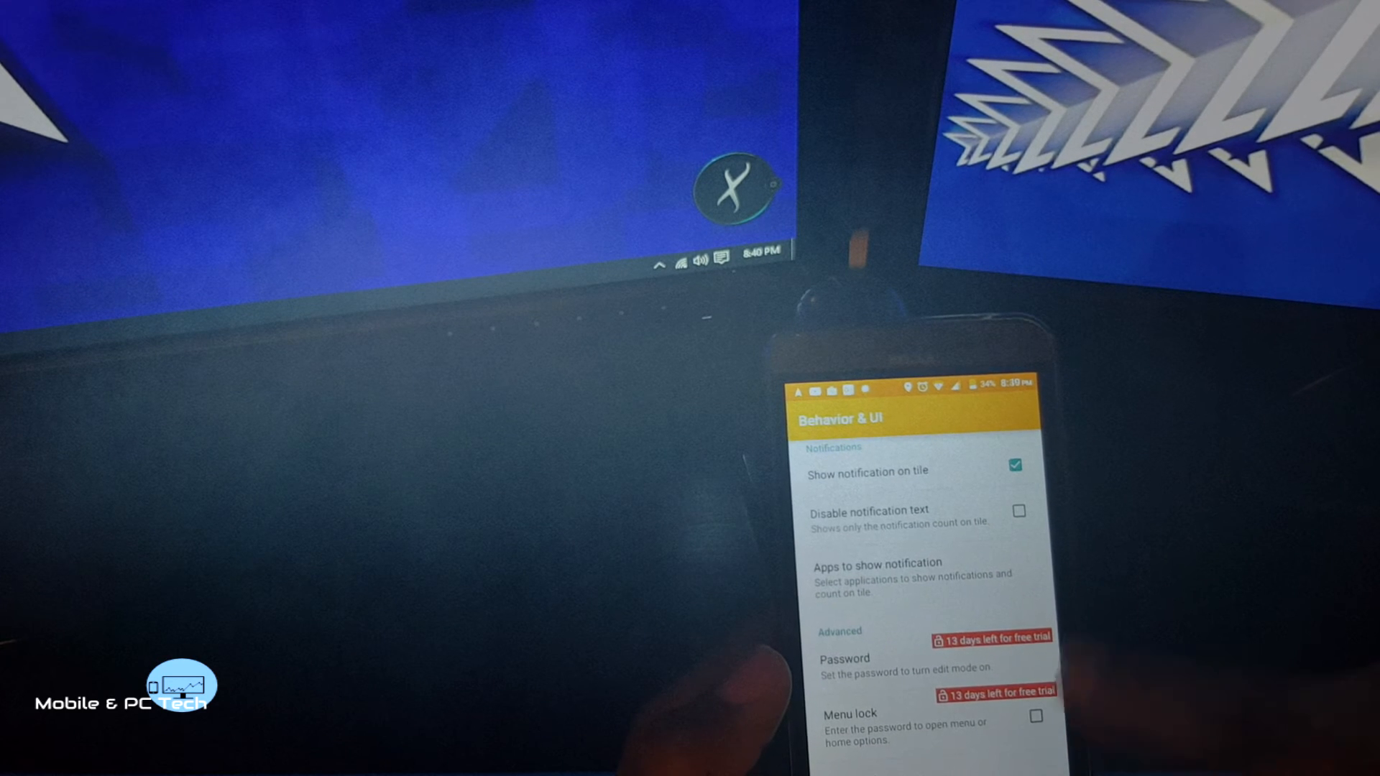
pyautogui.scroll(-3)
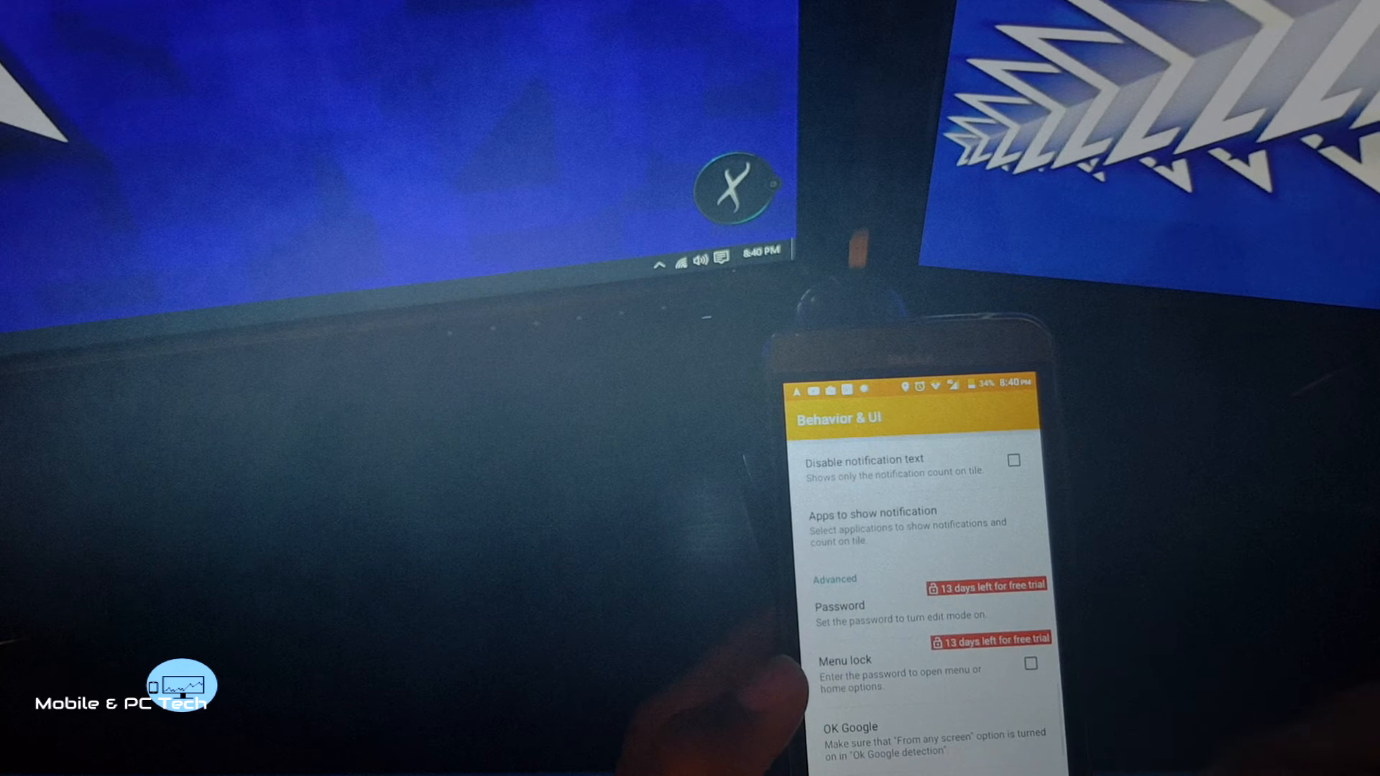
pyautogui.scroll(-3)
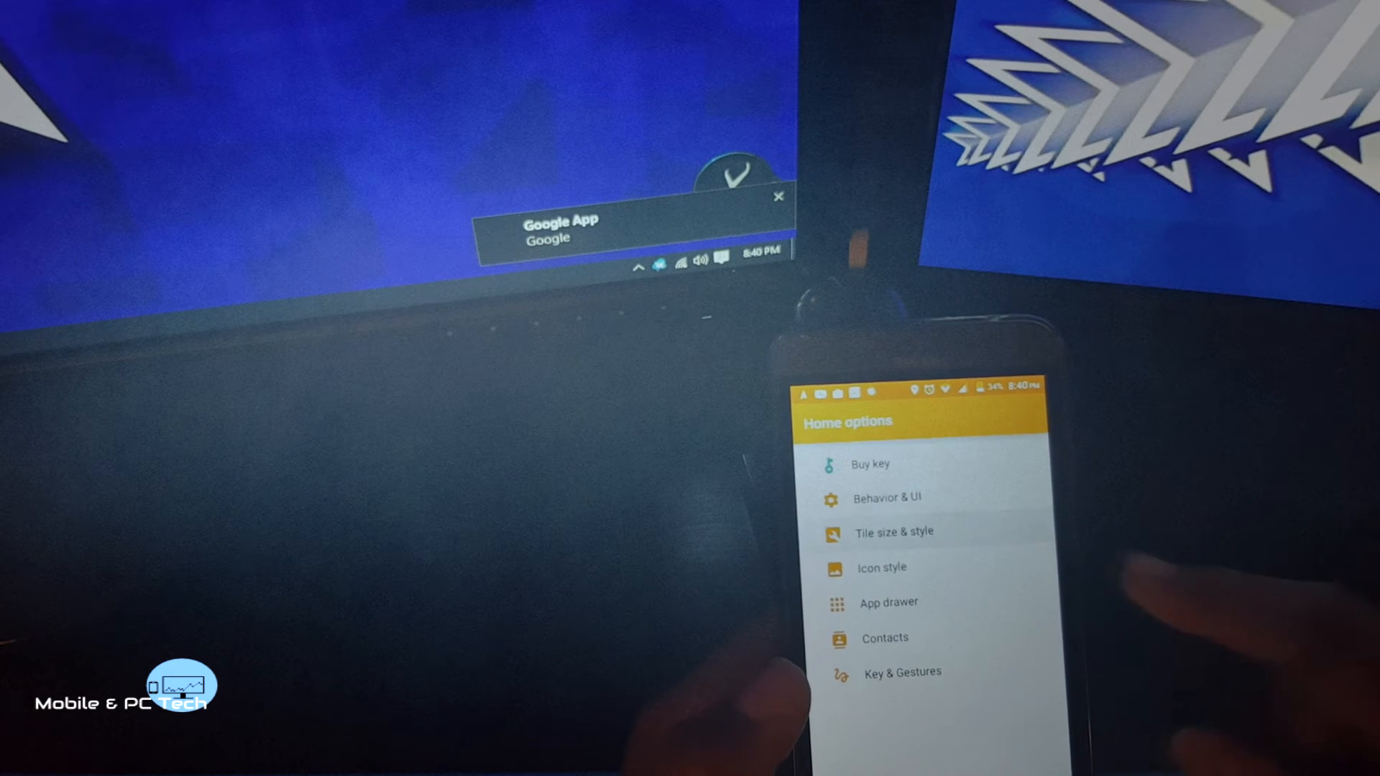
pyautogui.click(893, 531)
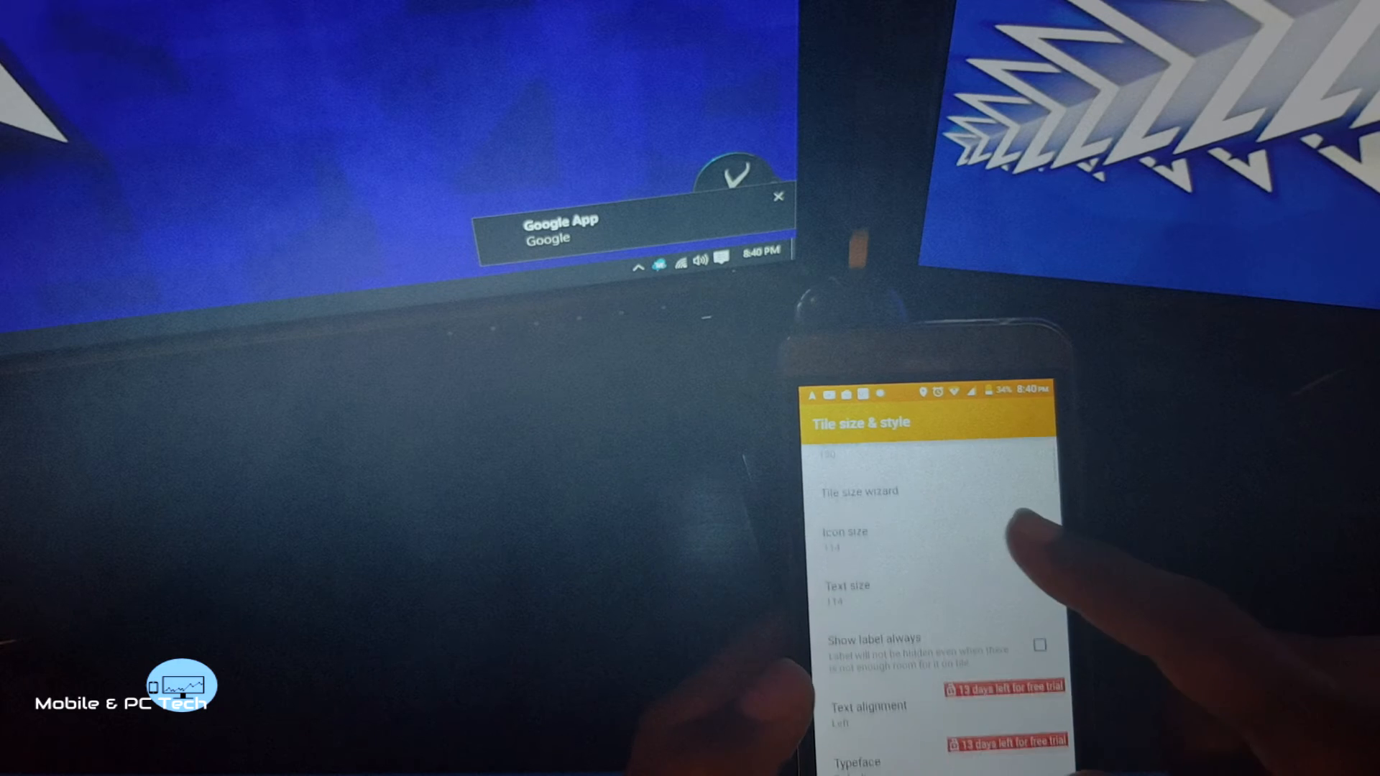
pyautogui.scroll(-3)
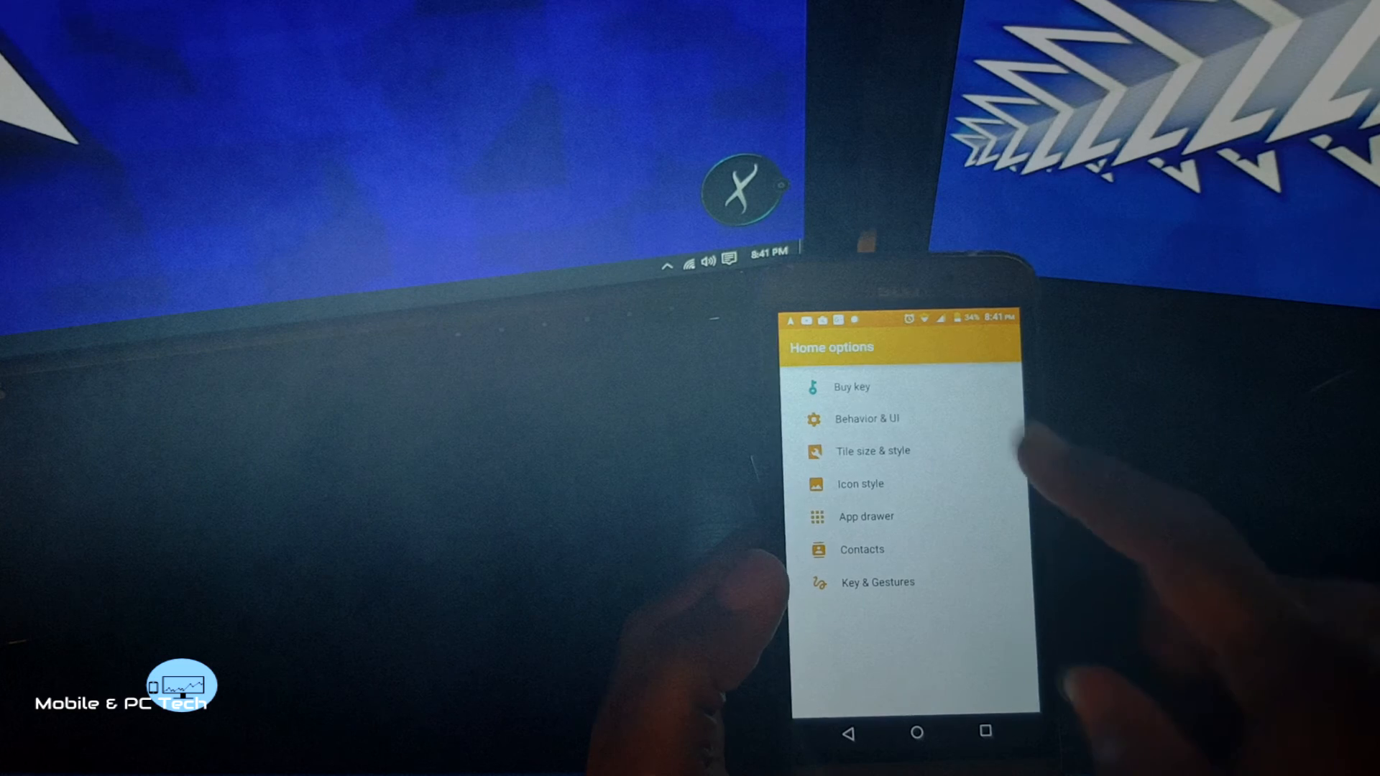
pyautogui.click(874, 450)
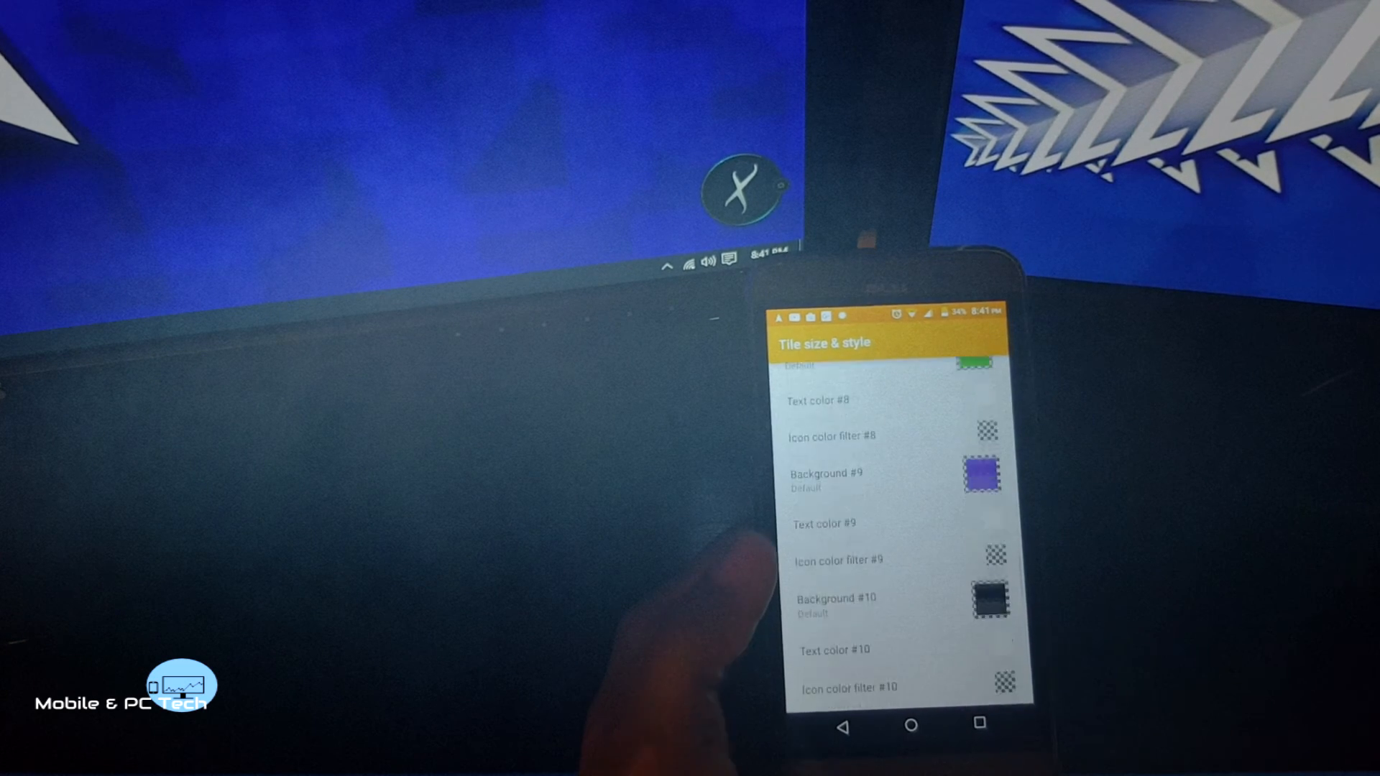
pyautogui.scroll(-3)
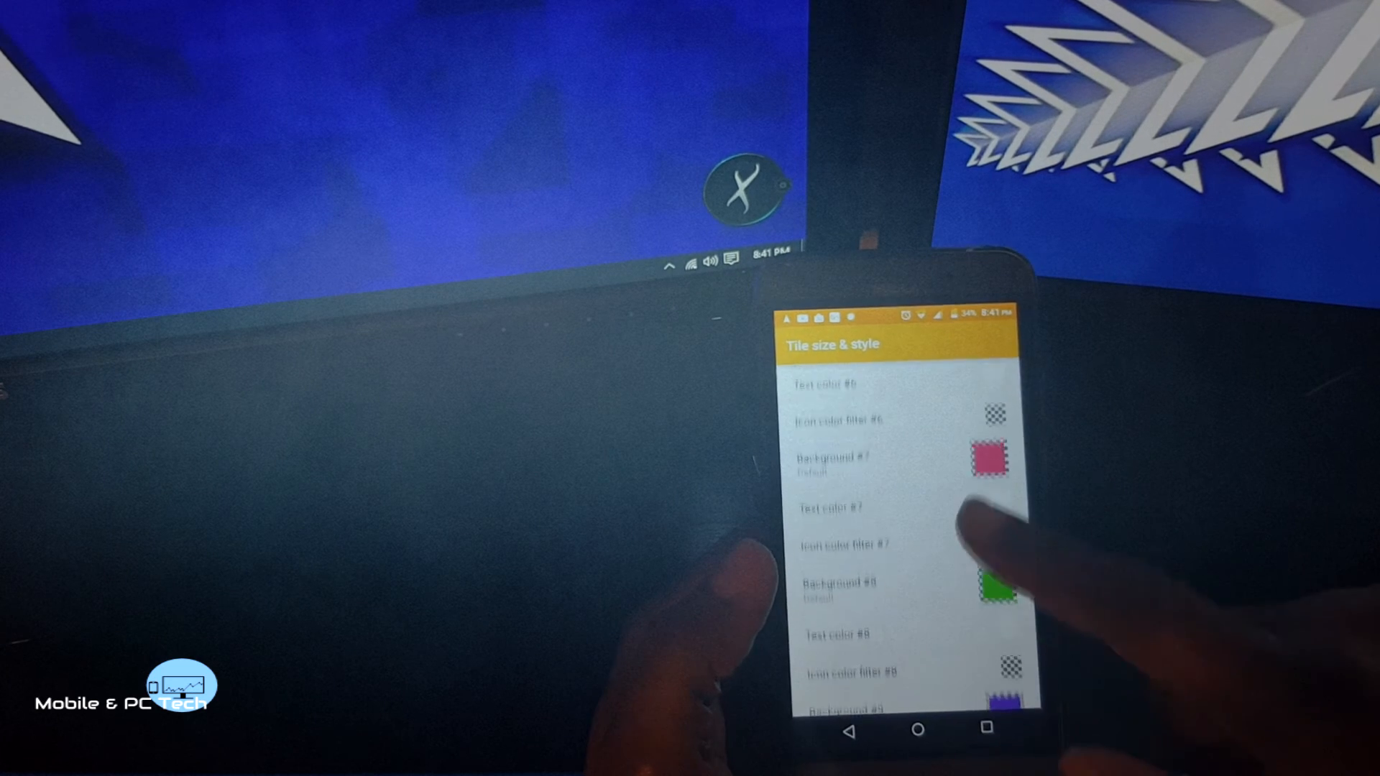
pyautogui.scroll(-3)
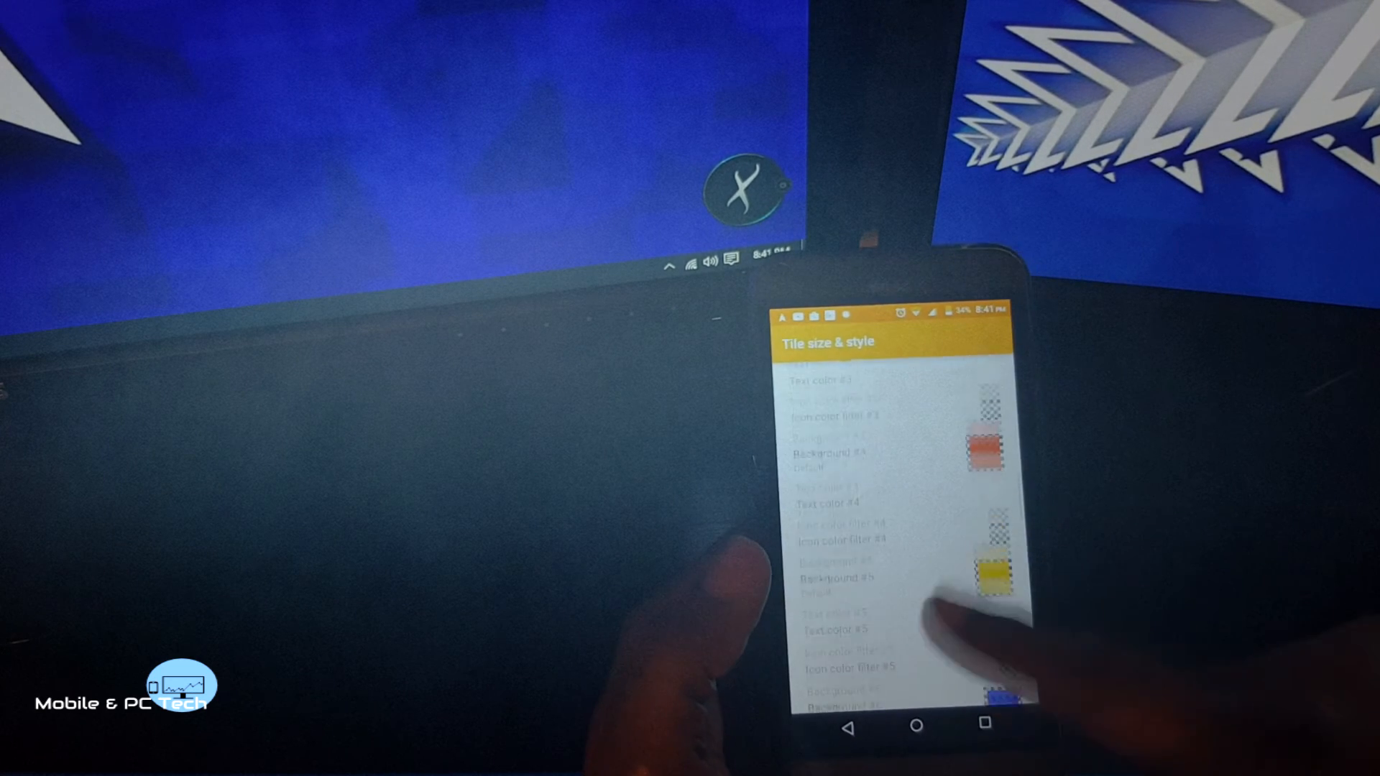
pyautogui.scroll(-3)
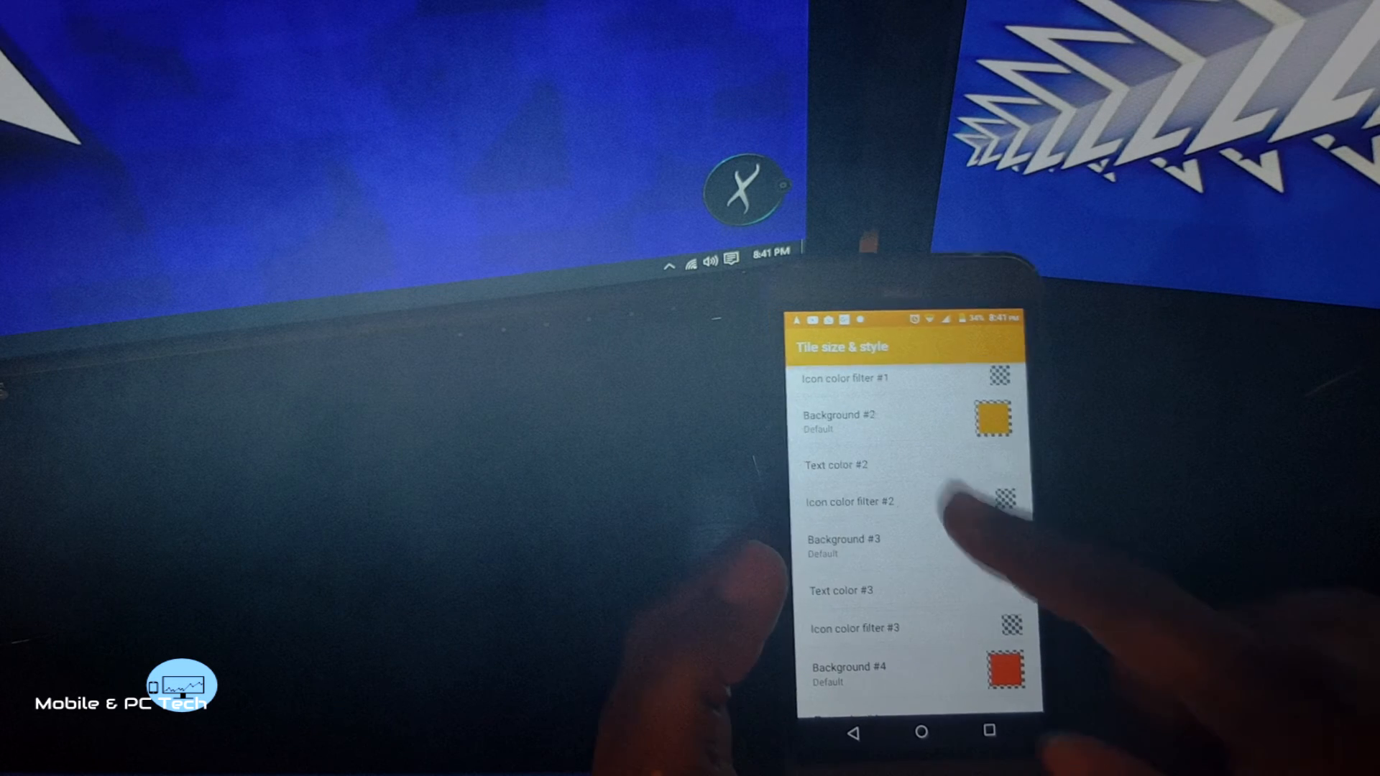
pyautogui.scroll(-3)
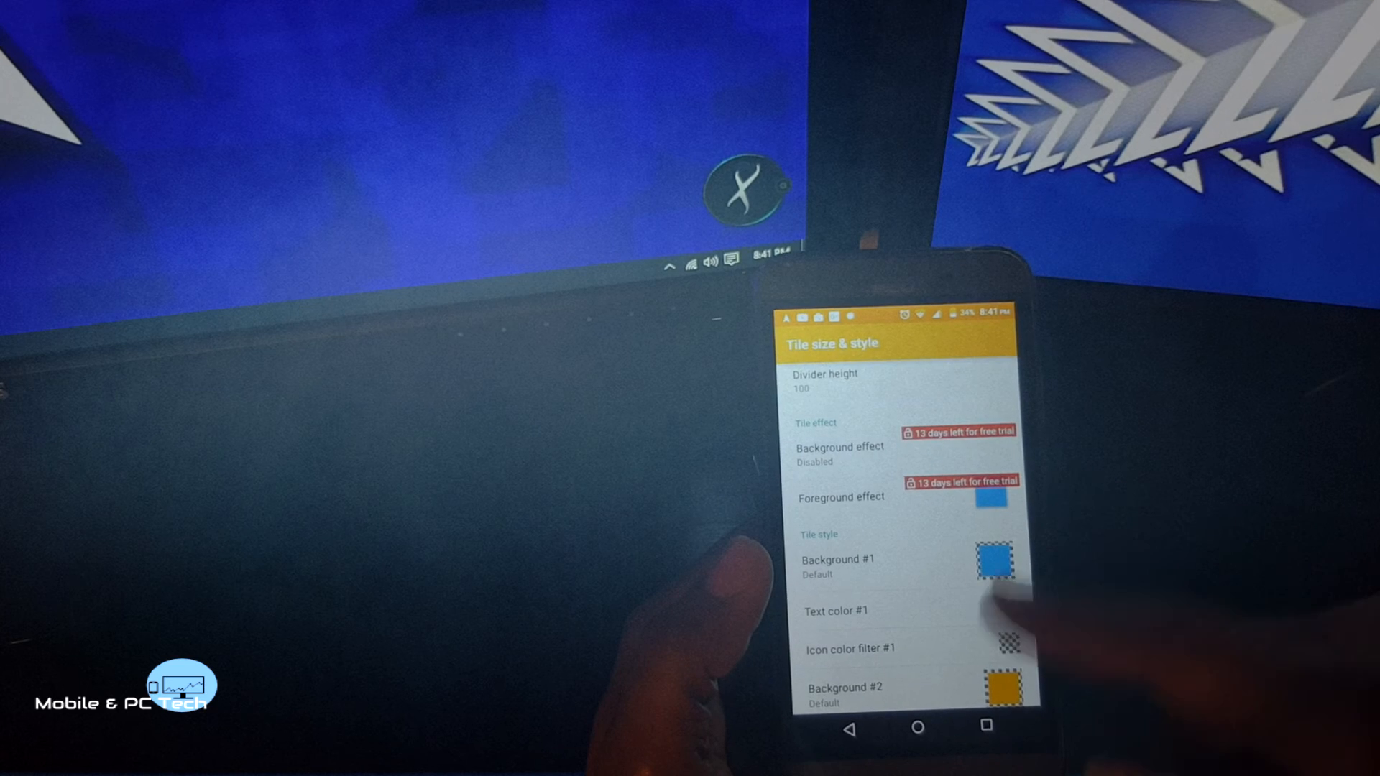
pyautogui.scroll(-3)
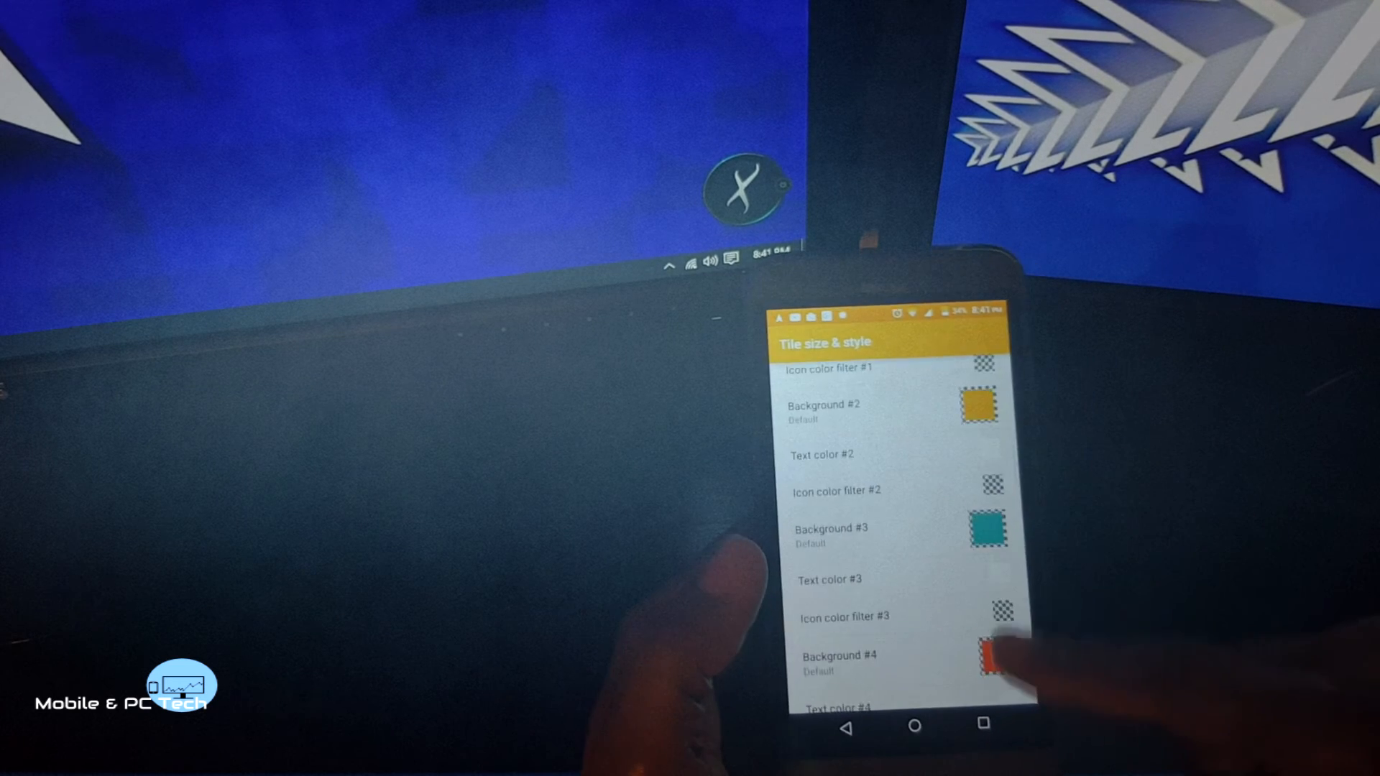
pyautogui.scroll(-3)
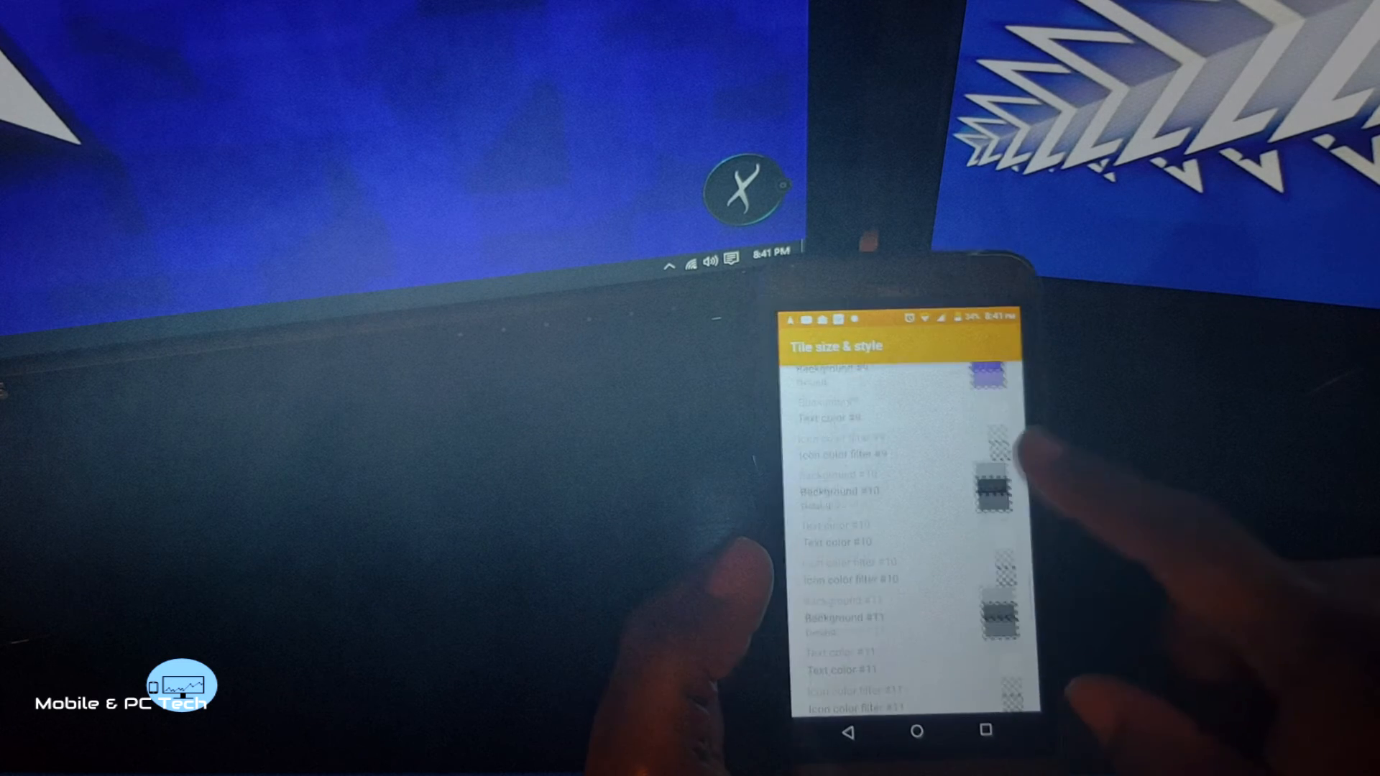
pyautogui.scroll(-3)
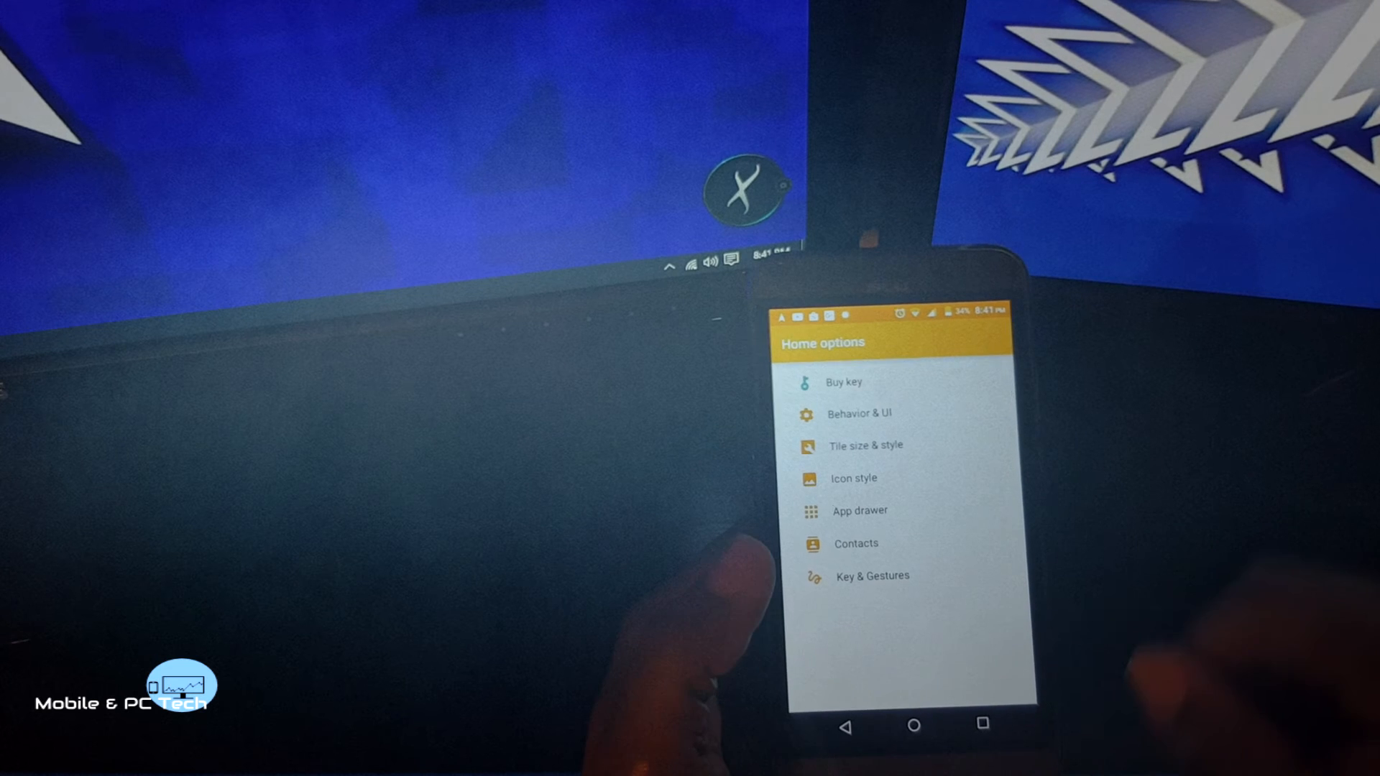
pyautogui.click(851, 478)
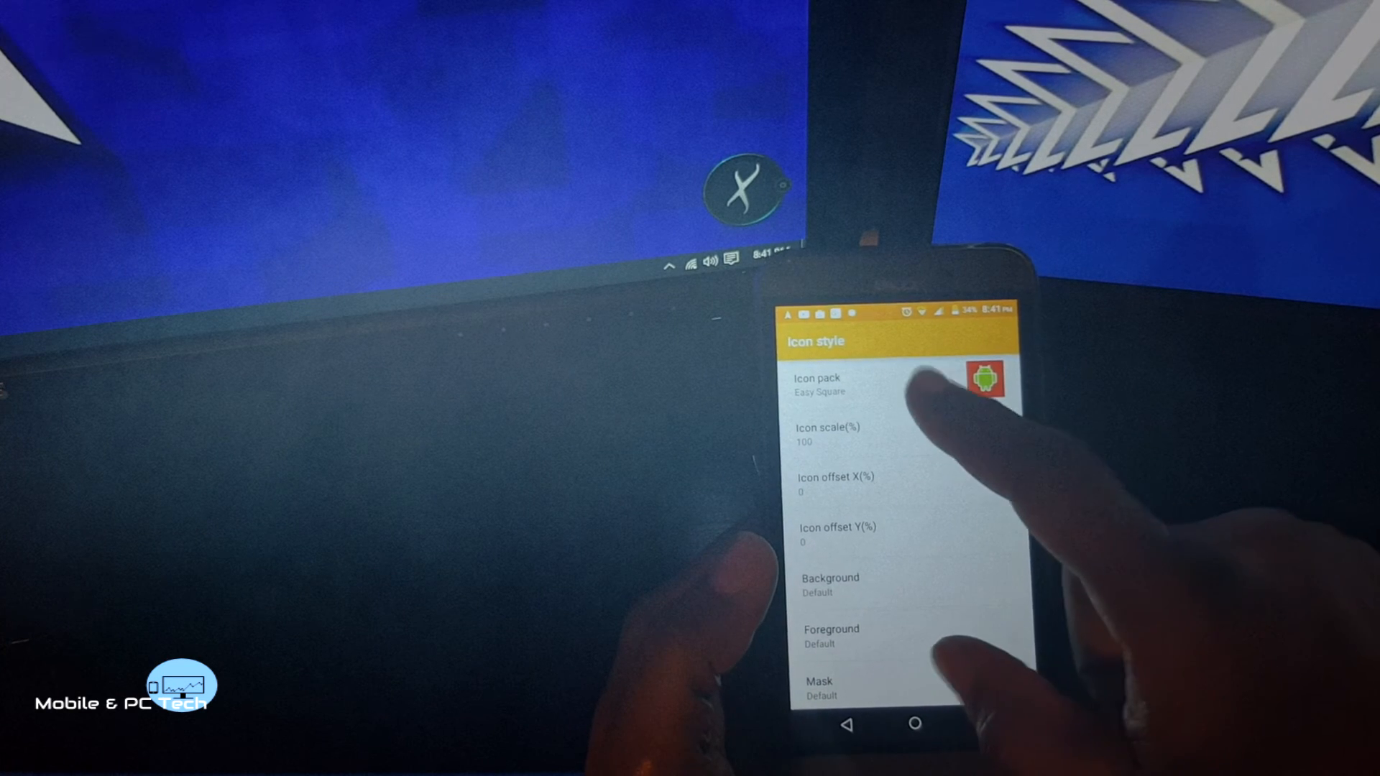
pyautogui.click(817, 385)
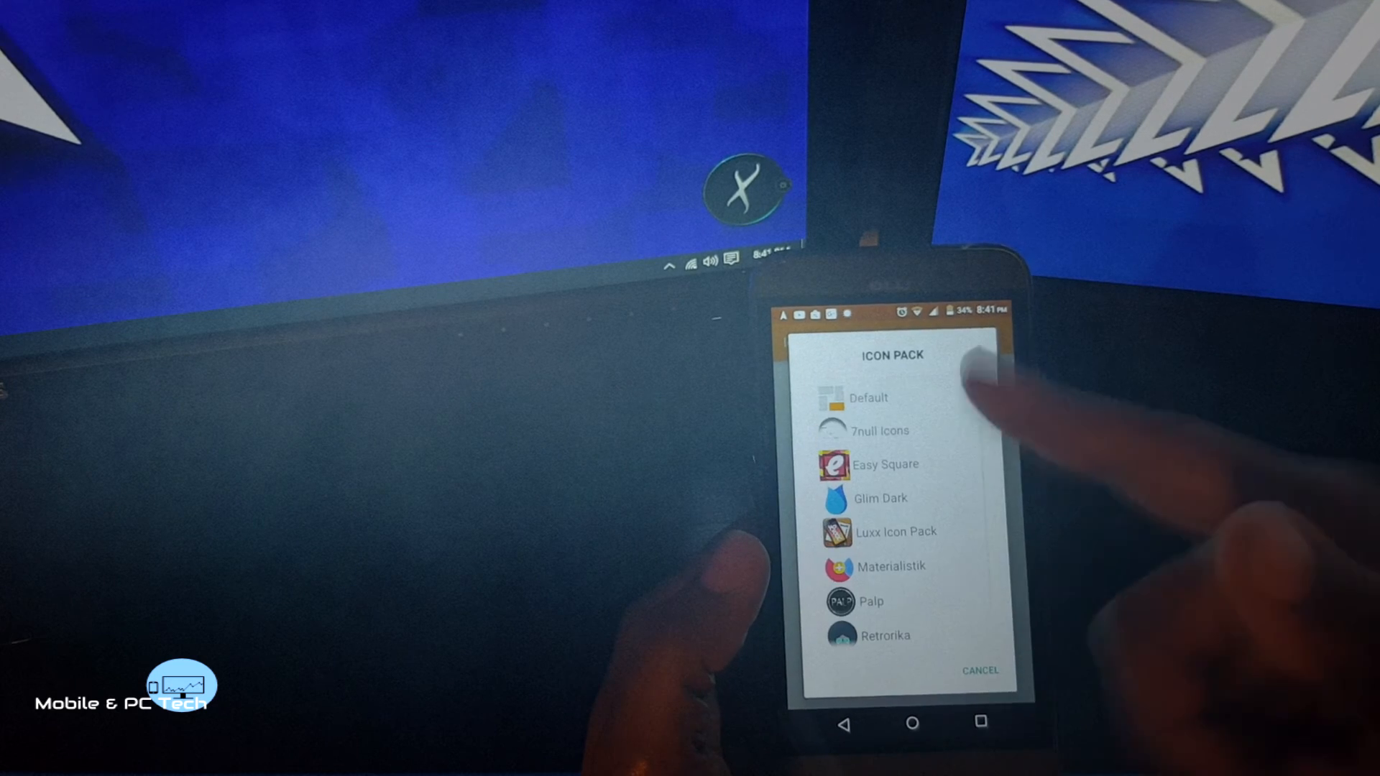
pyautogui.click(884, 463)
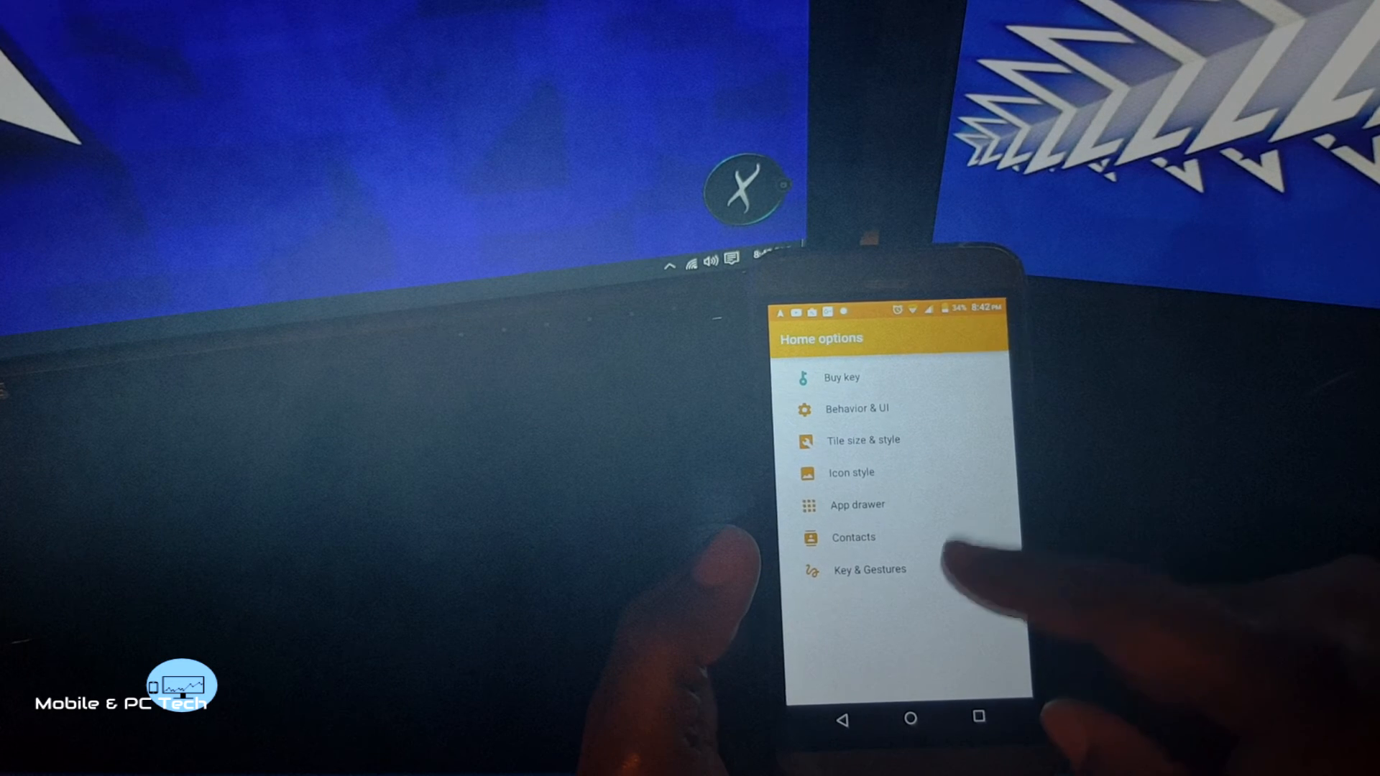
# Step: Browse the Key & Gestures keys, gestures and advanced options
pyautogui.click(869, 569)
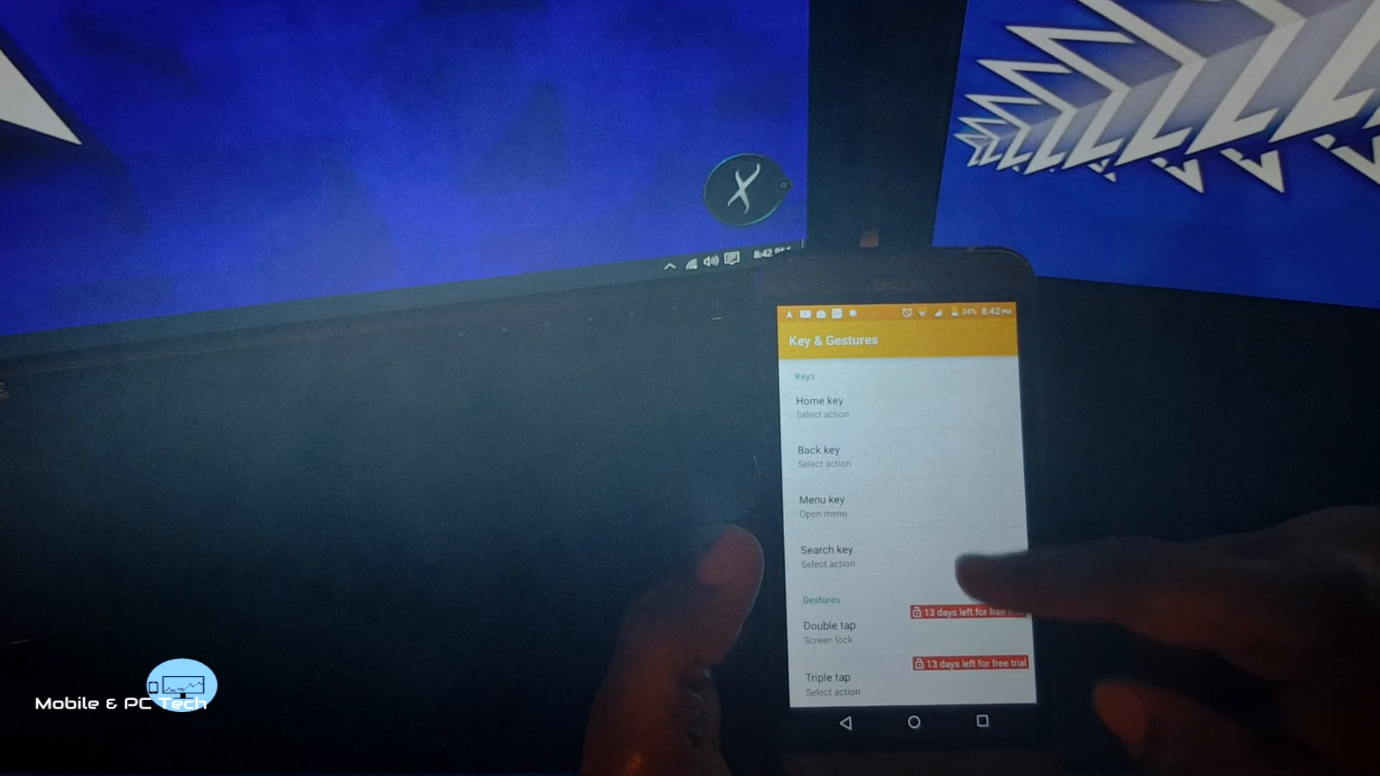
pyautogui.scroll(-3)
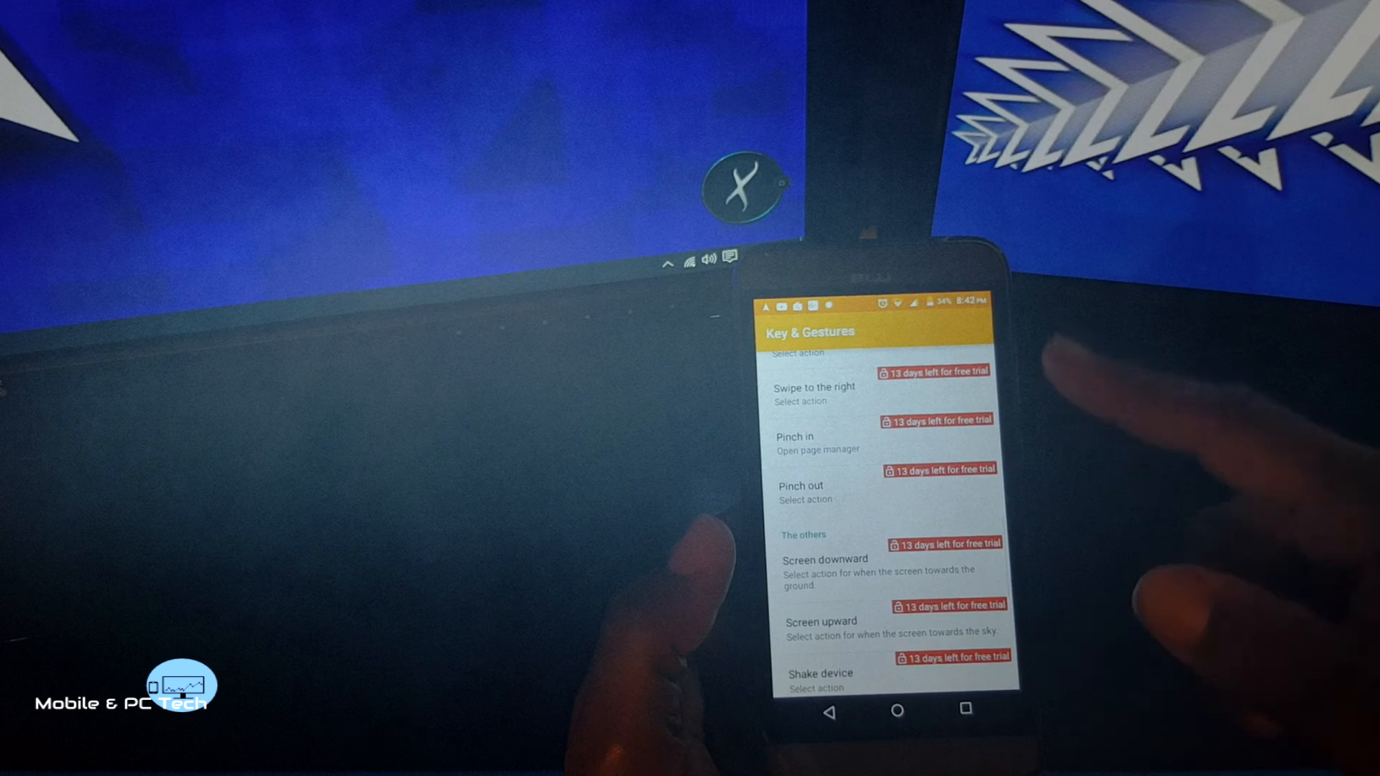
pyautogui.scroll(-3)
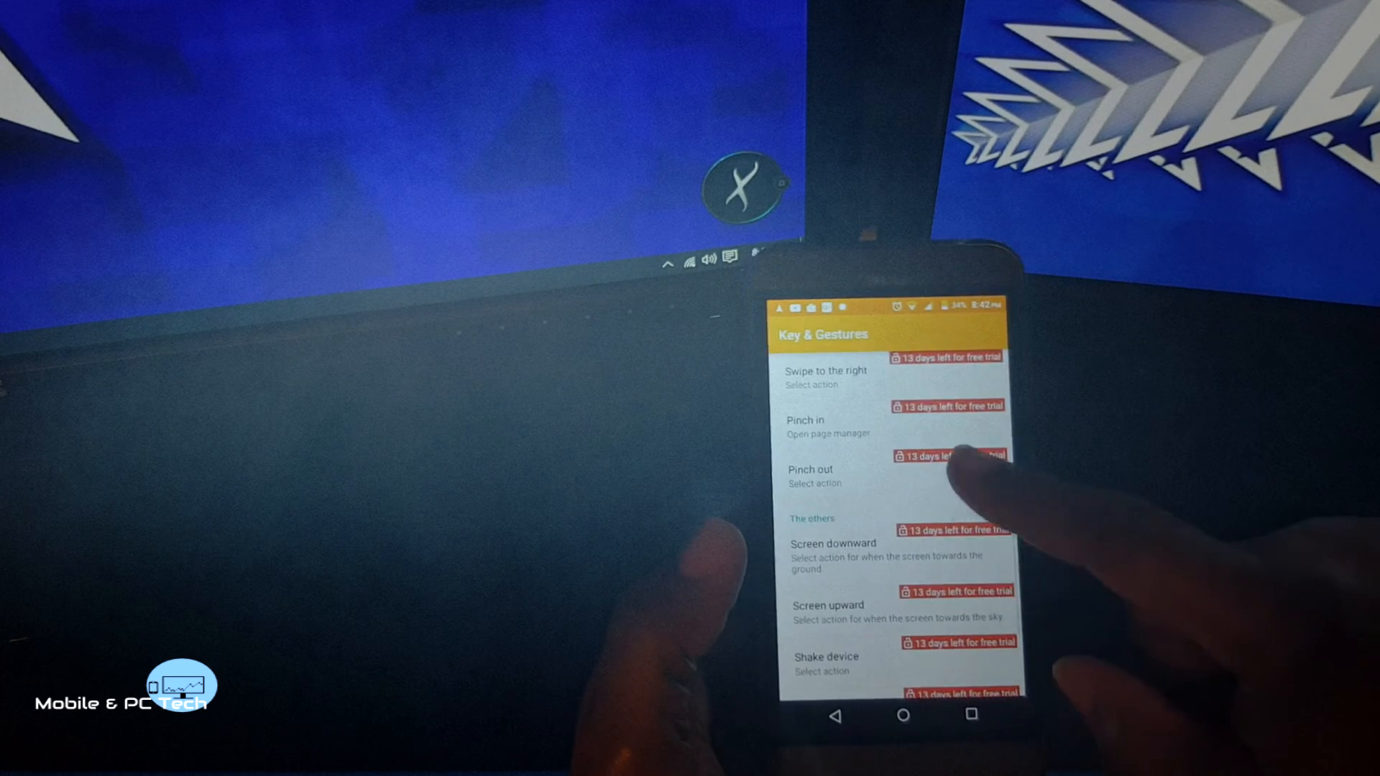
pyautogui.scroll(-3)
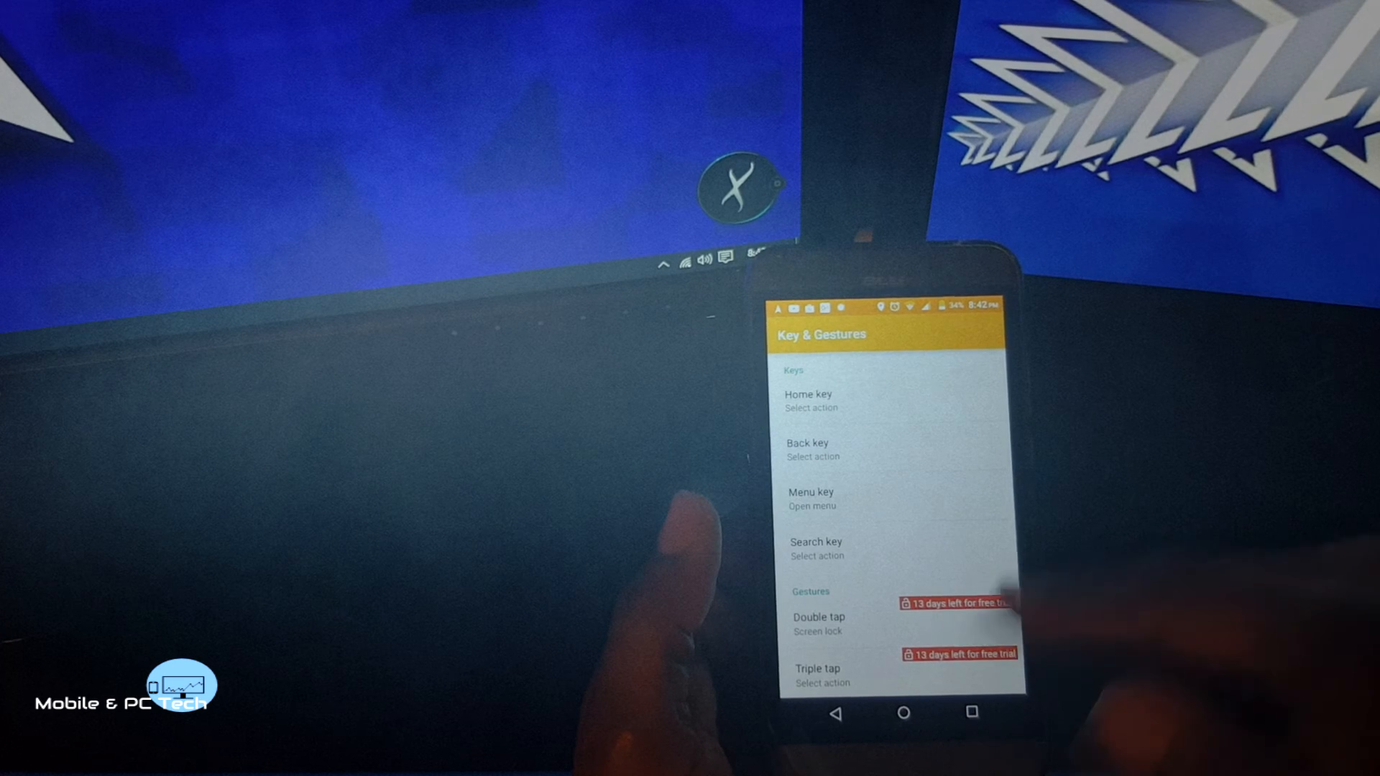
pyautogui.scroll(-3)
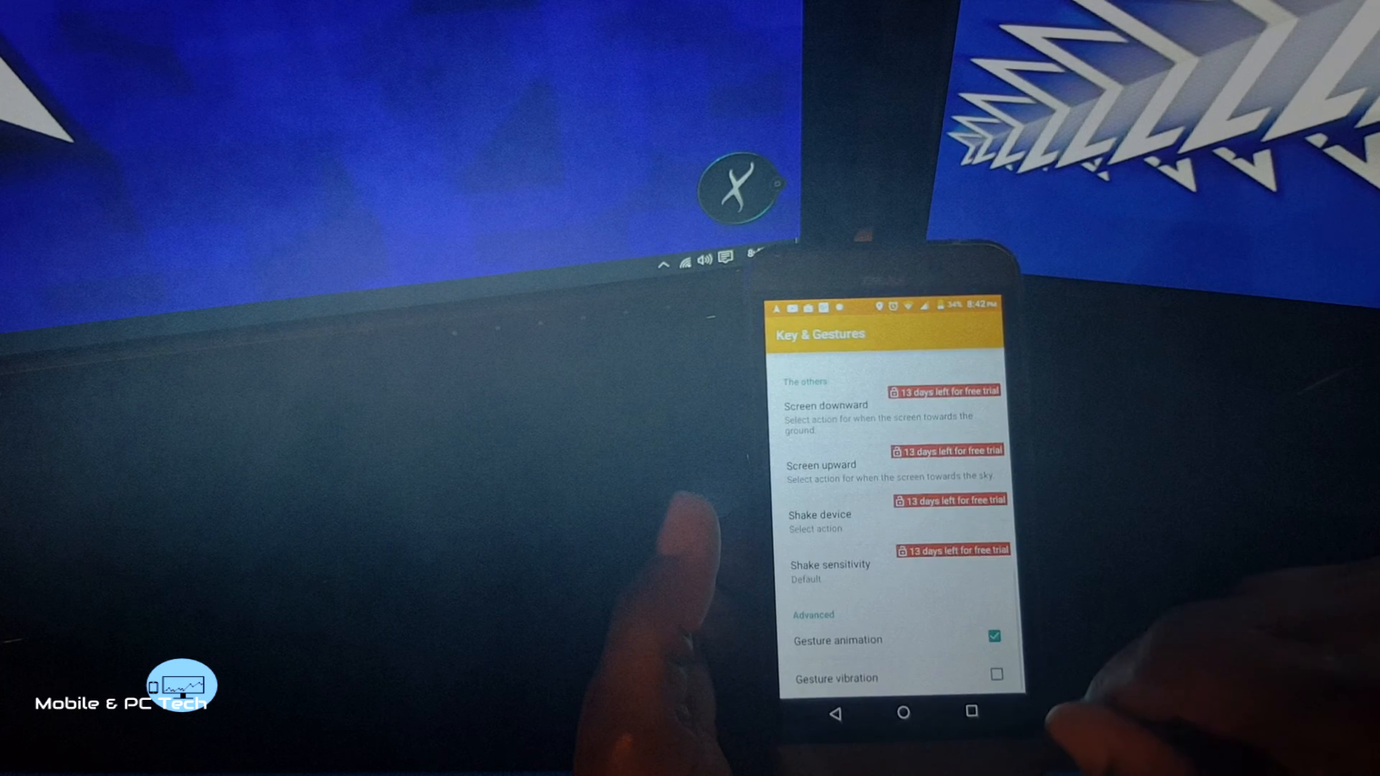
pyautogui.click(835, 713)
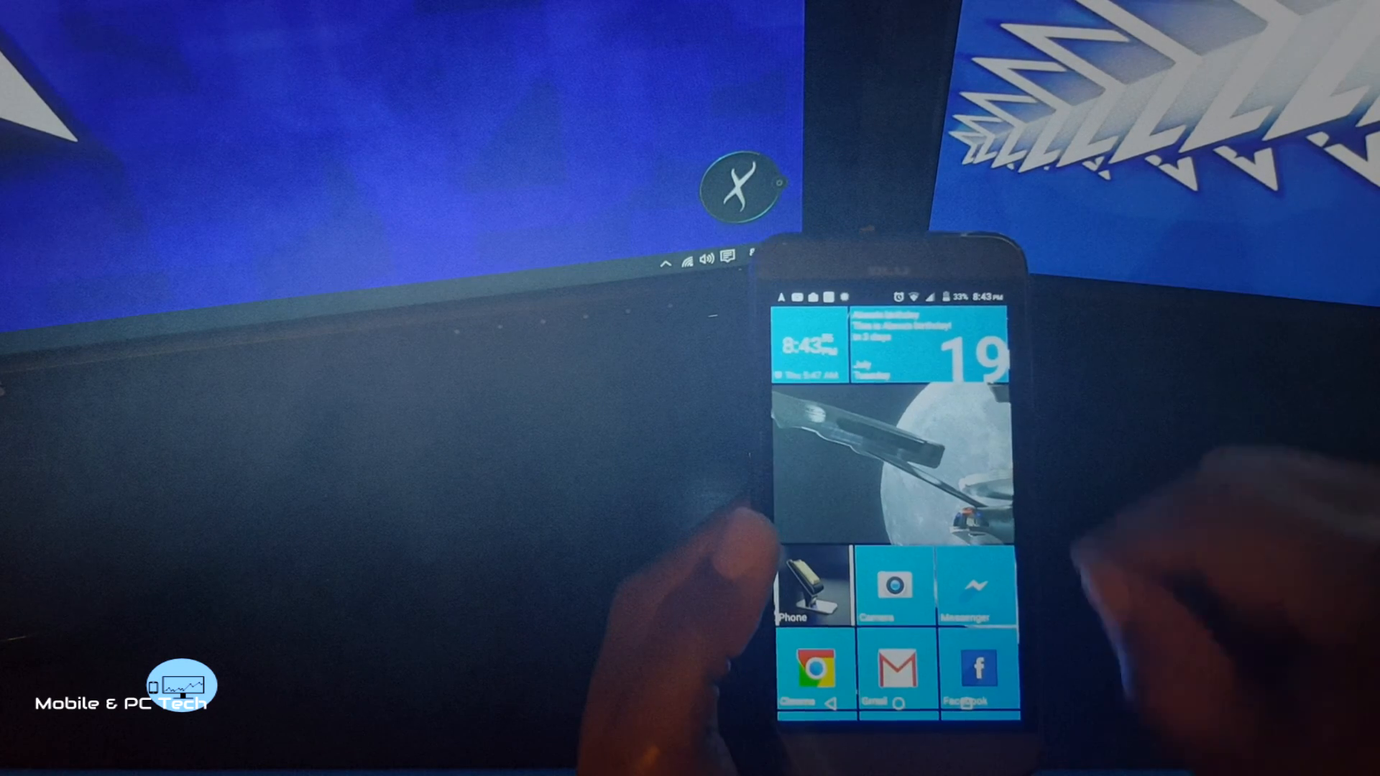
# Step: Scroll the home screen to reveal Gallery, Play Store, Google+ and Applications tiles
pyautogui.scroll(-3)
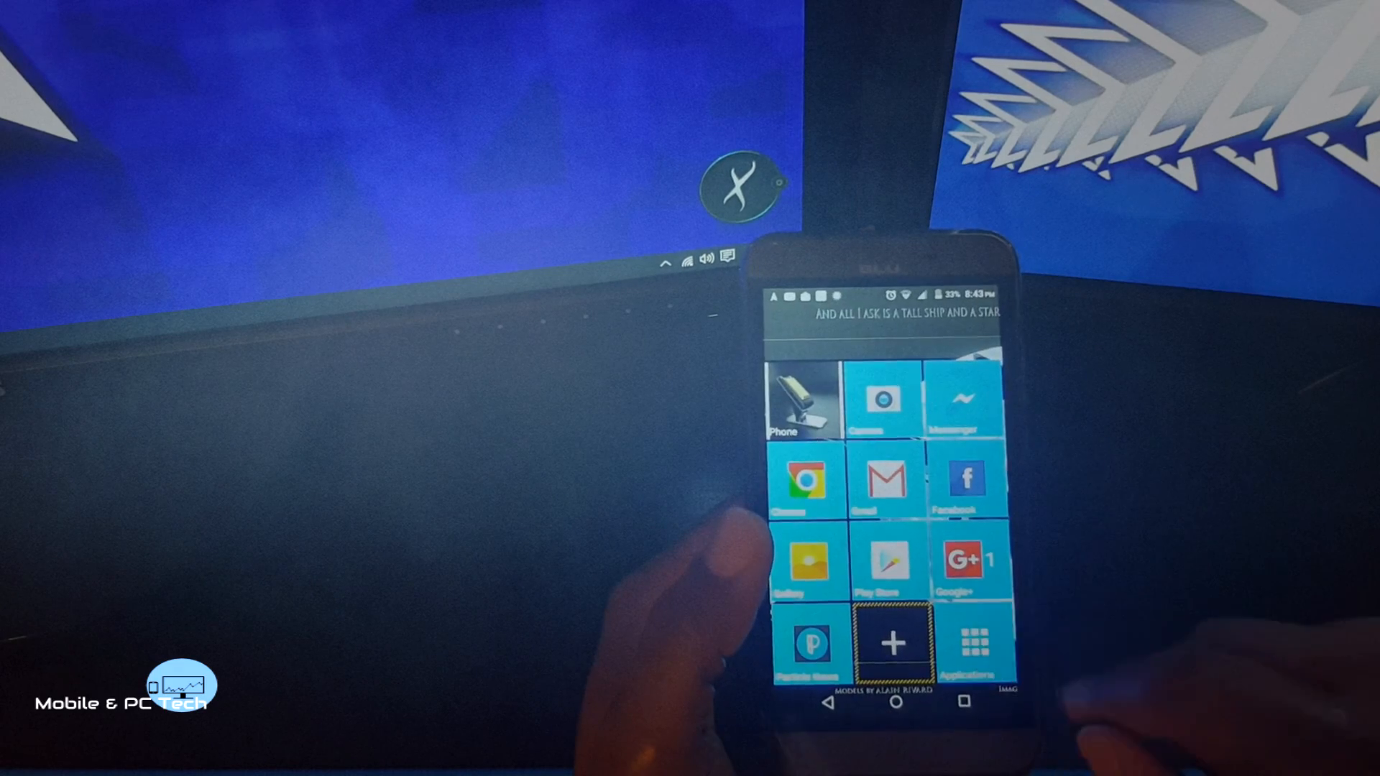